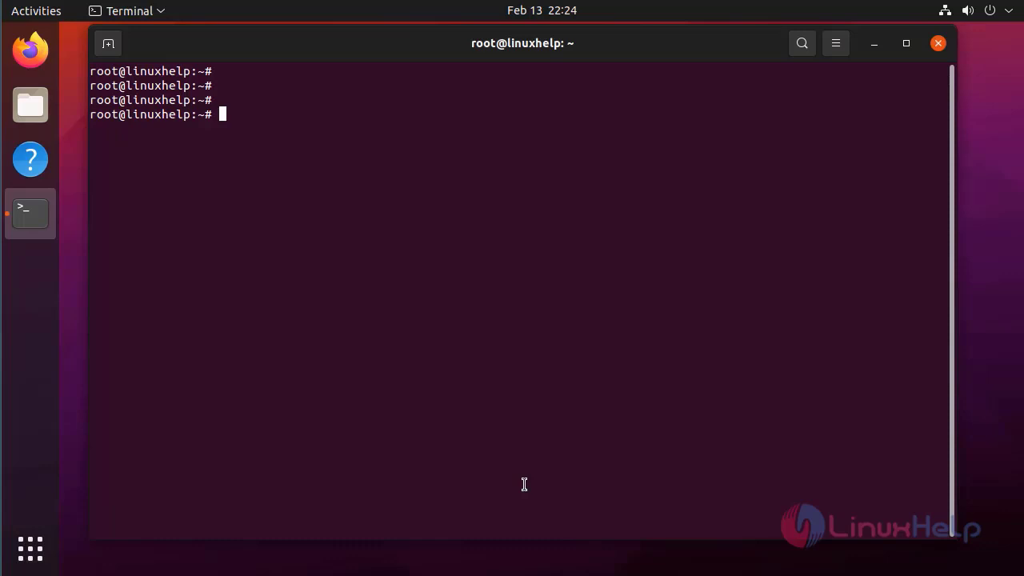
Step: Show the OS release details with lsb_release -a, confirming Ubuntu 21.04 hirsute
{"action": "type", "text": "lsb"}
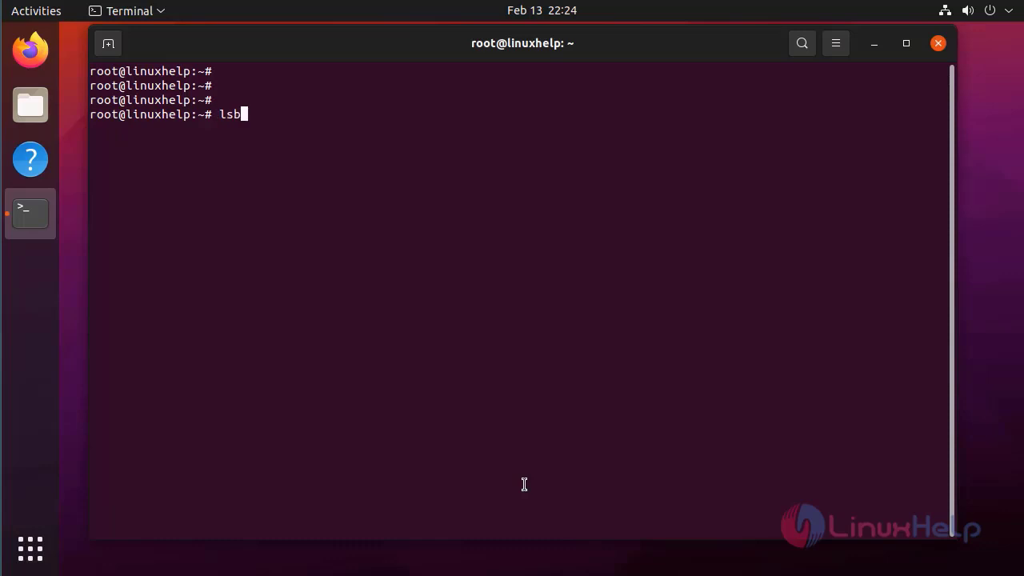
{"action": "type", "text": "_release -"}
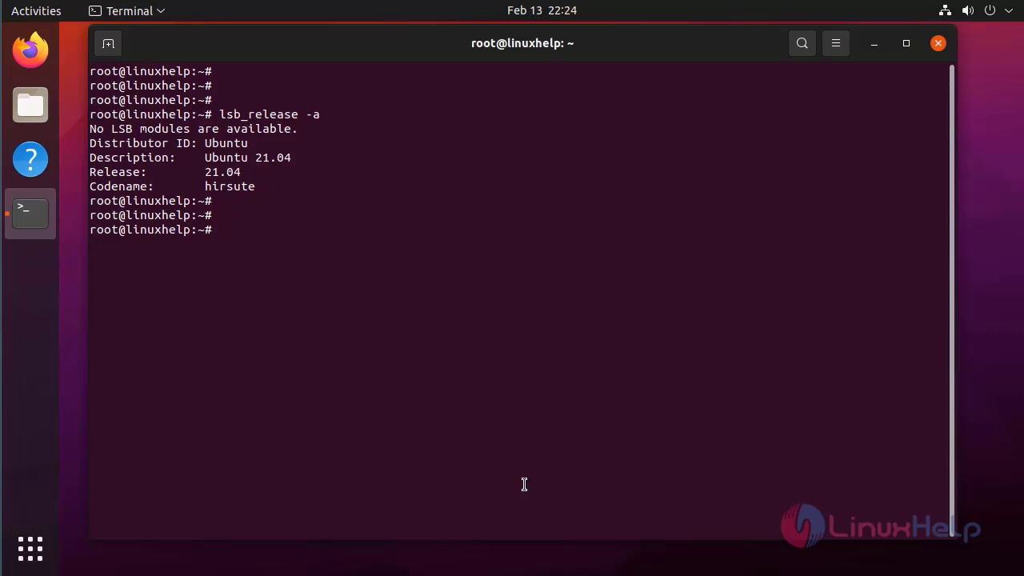
Step: Install default-jdk and default-jre with apt, bringing OpenJDK 11 onto the system
{"action": "type", "text": "apt inst"}
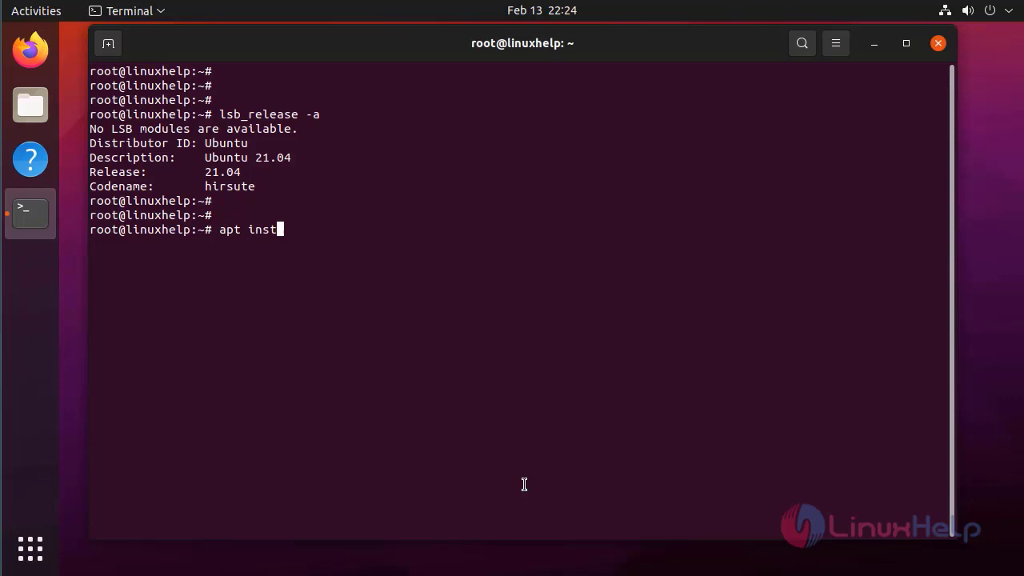
{"action": "type", "text": "all"}
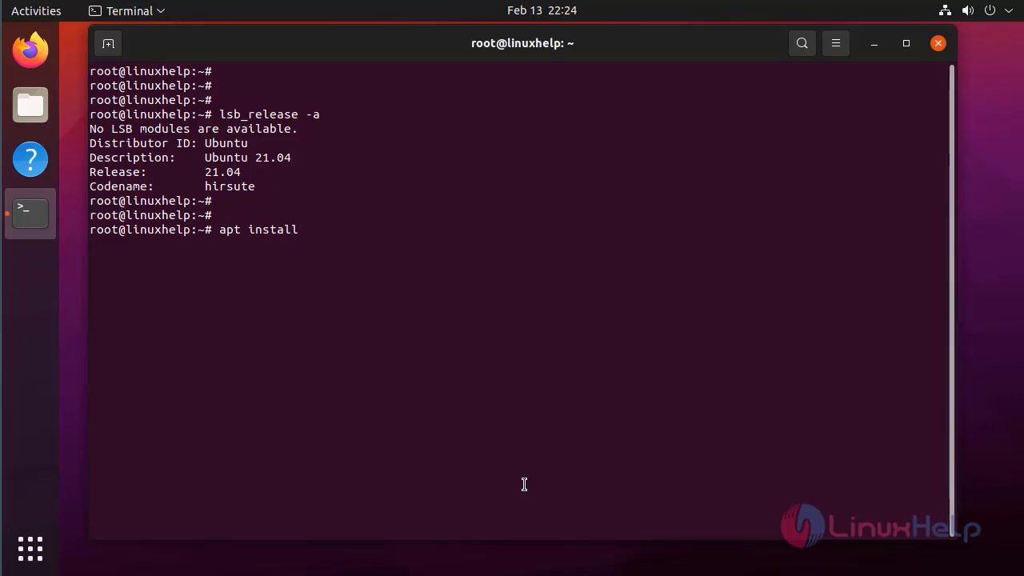
{"action": "type", "text": "default"}
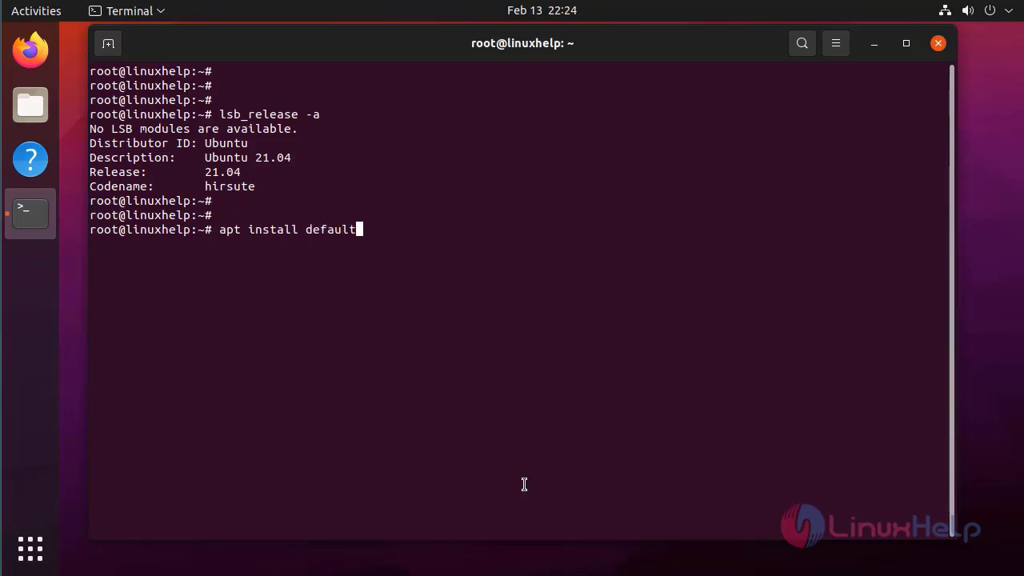
{"action": "type", "text": "-"}
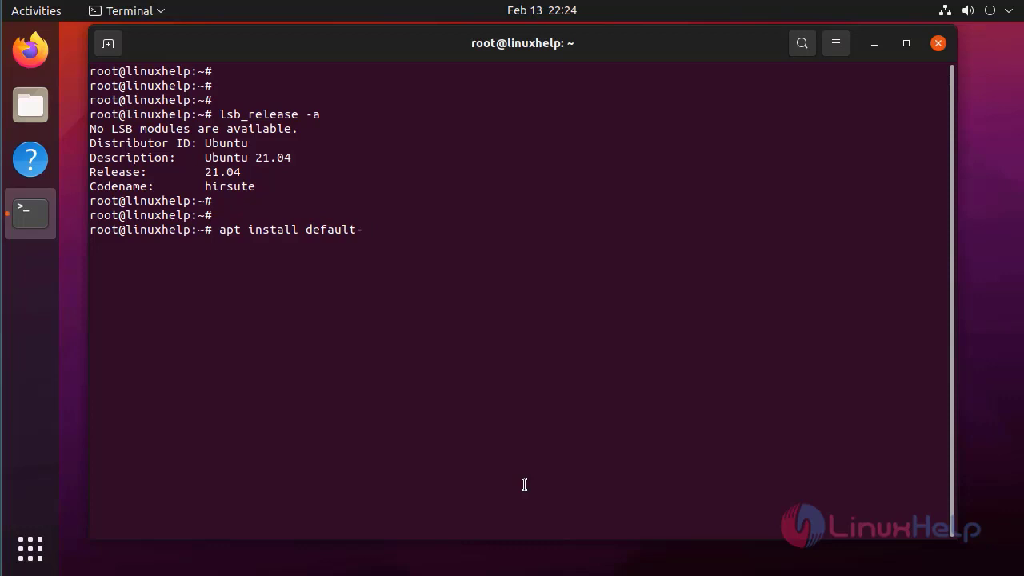
{"action": "type", "text": "jdk"}
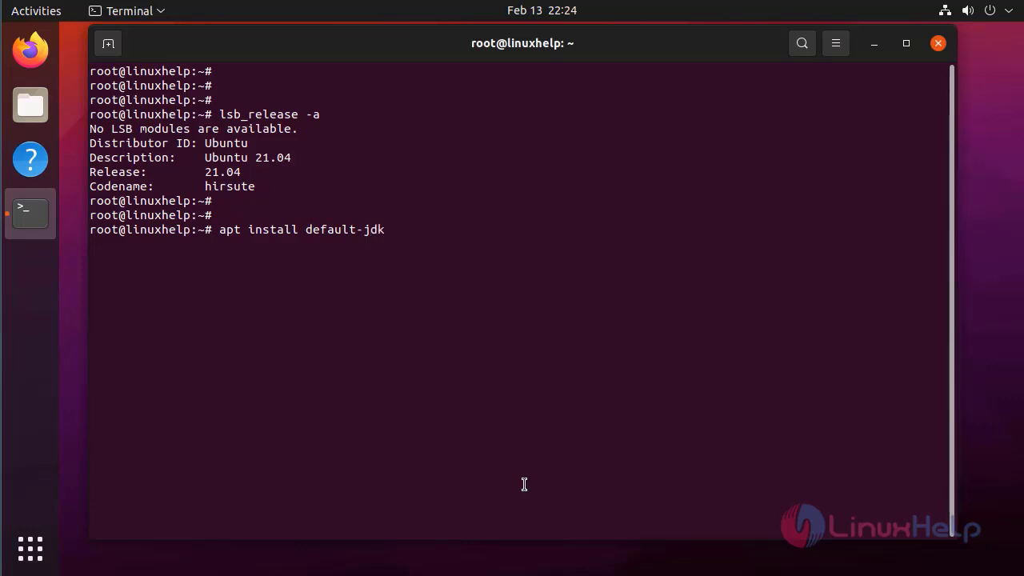
{"action": "type", "text": "default"}
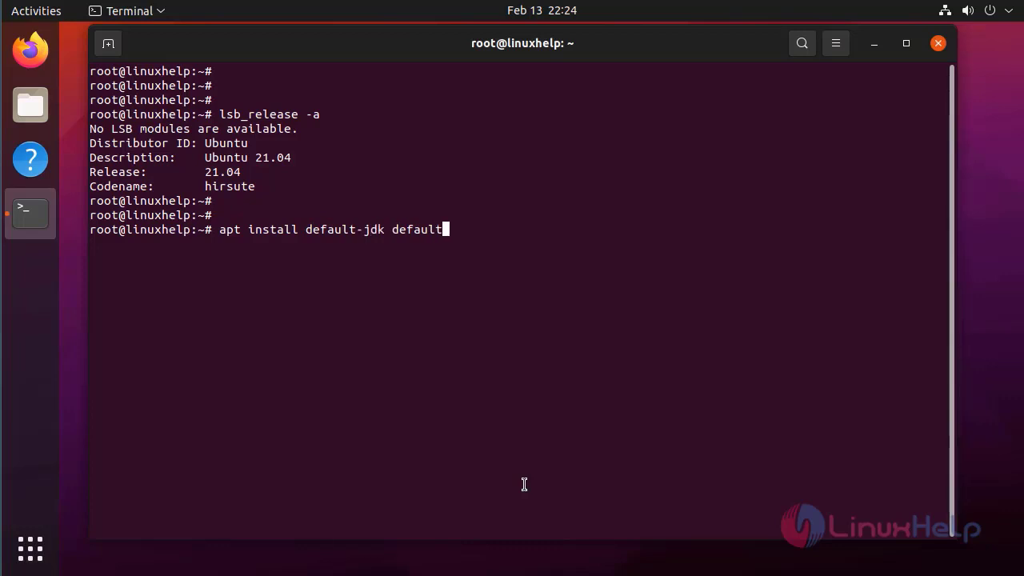
{"action": "type", "text": "-jre"}
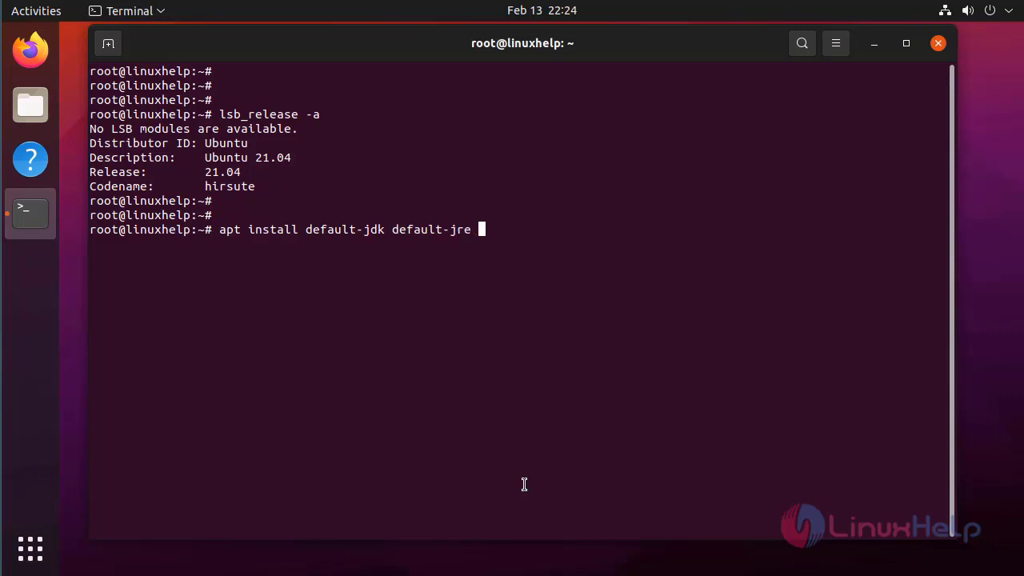
{"action": "type", "text": "-y"}
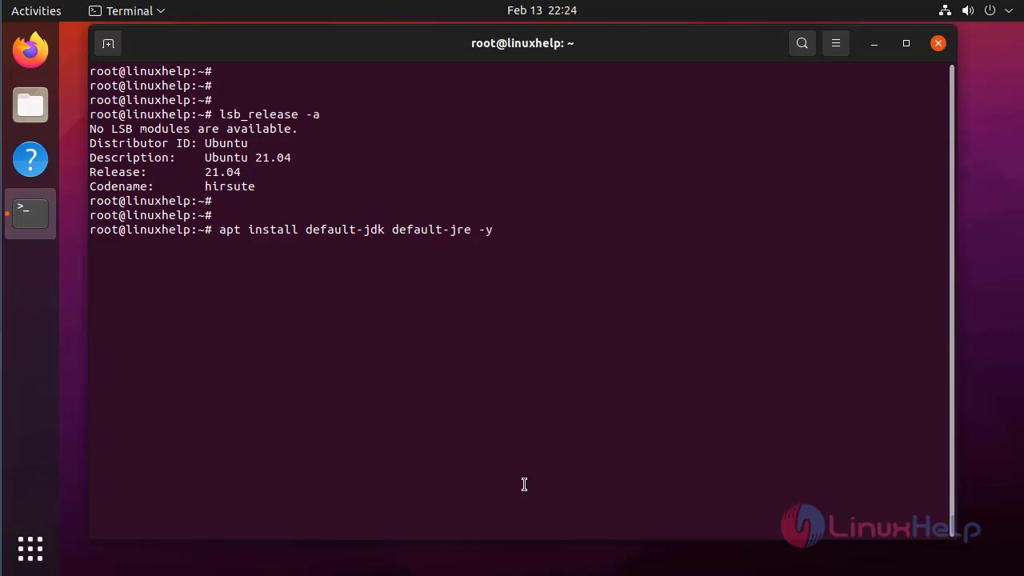
{"action": "key", "text": "Return"}
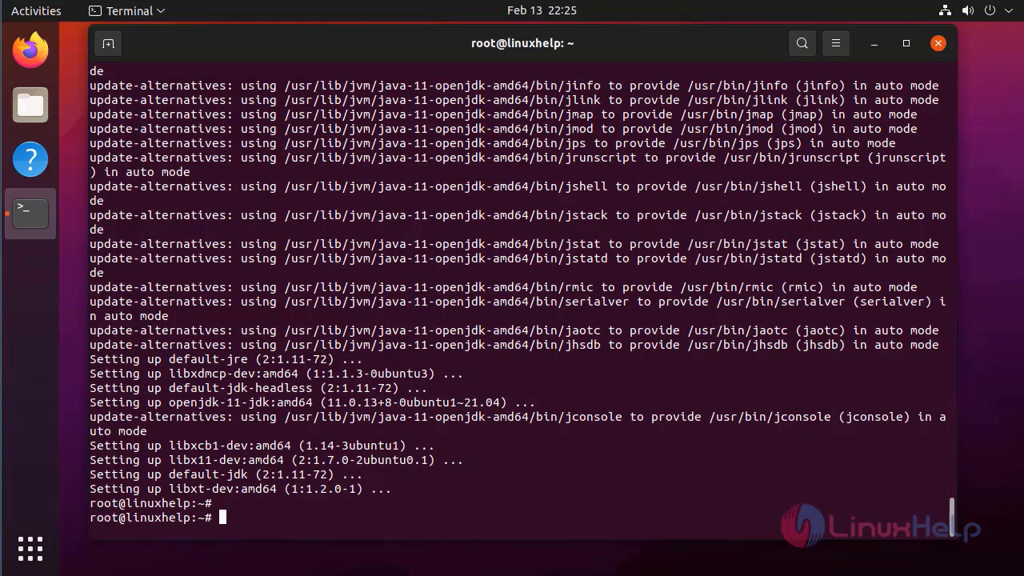
{"action": "key", "text": "Return"}
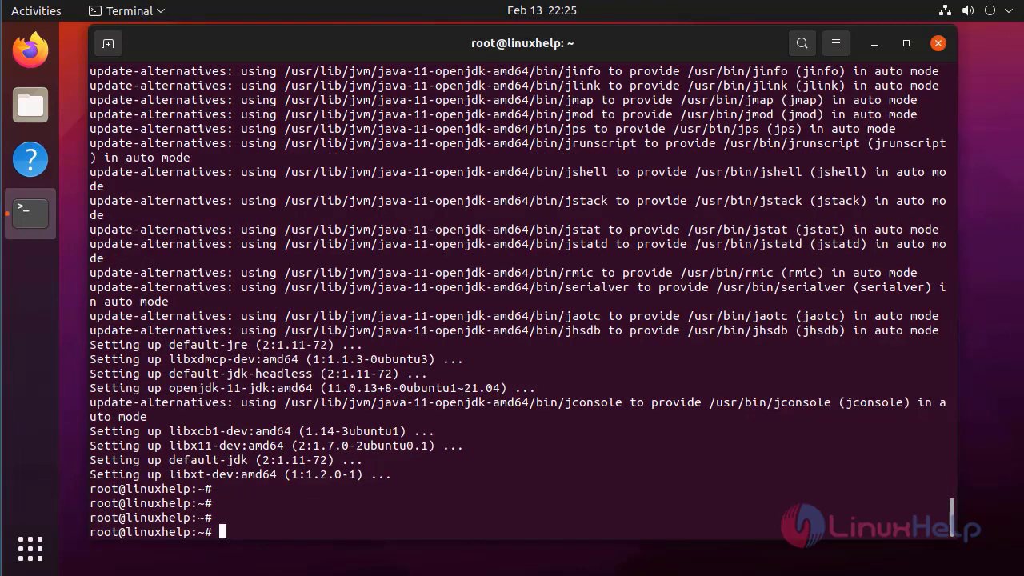
Step: Check the Java compiler version, which reports javac 11.0.13
{"action": "type", "text": "javac"}
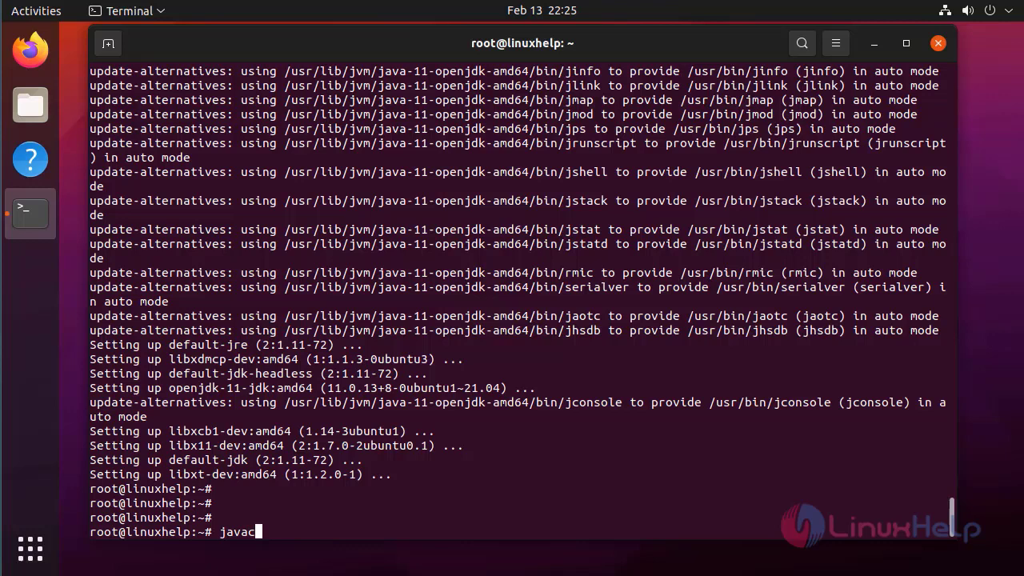
{"action": "type", "text": "-version"}
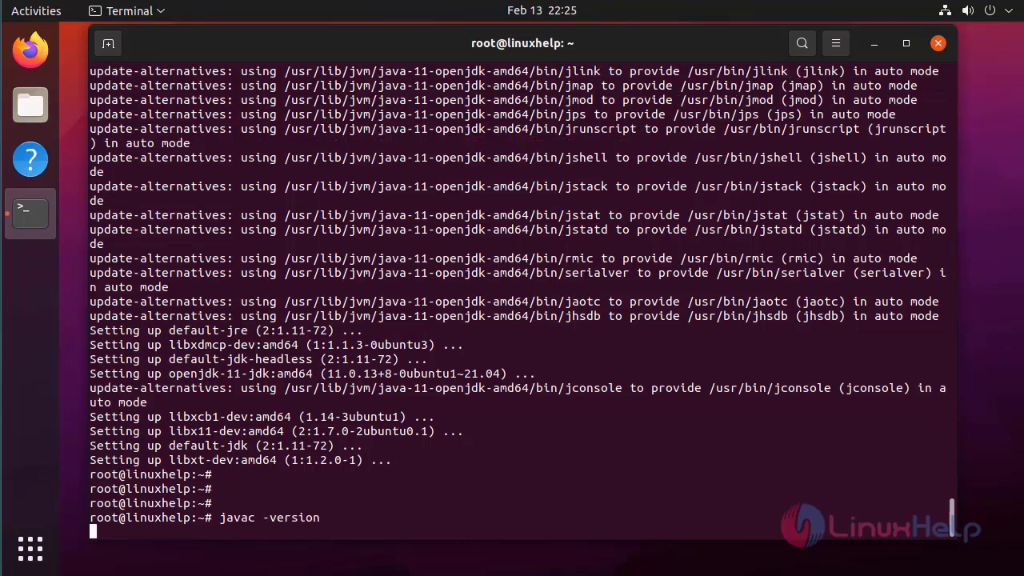
{"action": "key", "text": "Return"}
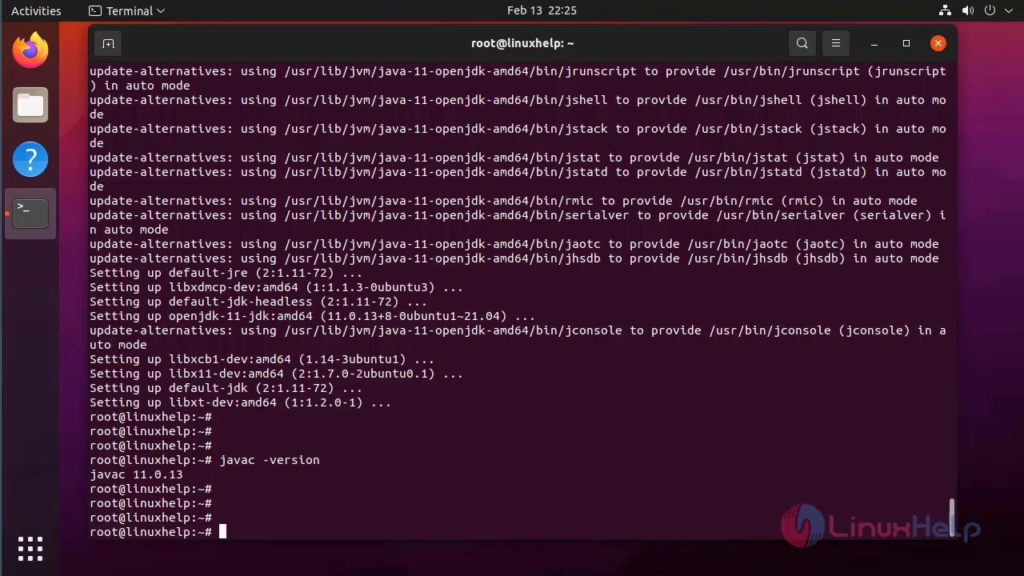
Step: Import the Elastic GPG signing key from artifacts.elastic.co via curl and apt-key
{"action": "type", "text": "curl -fsSL https://artifacts.elastic.co/GPG-KEY-elasticsearch | apt-key add -"}
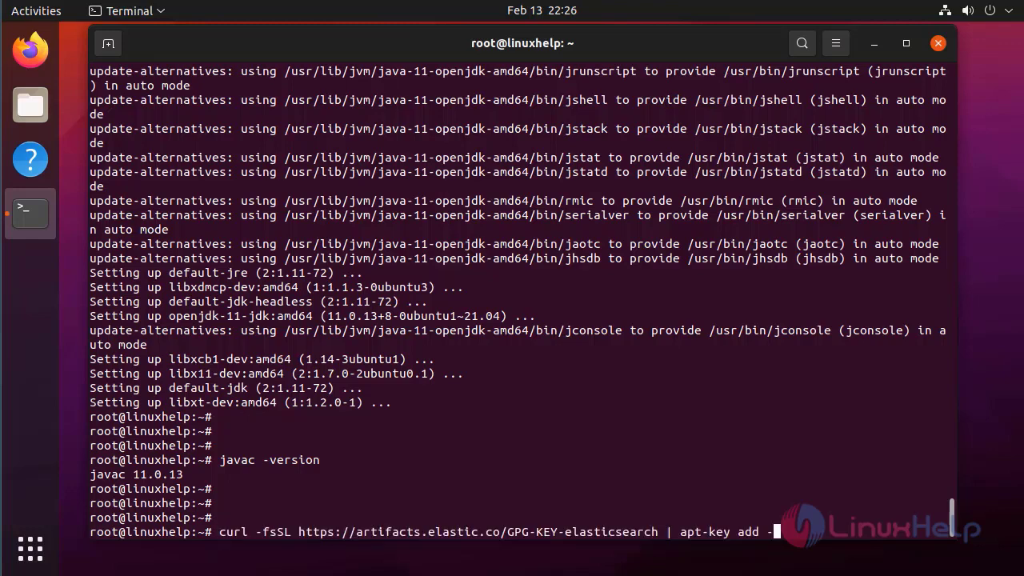
{"action": "key", "text": "Return"}
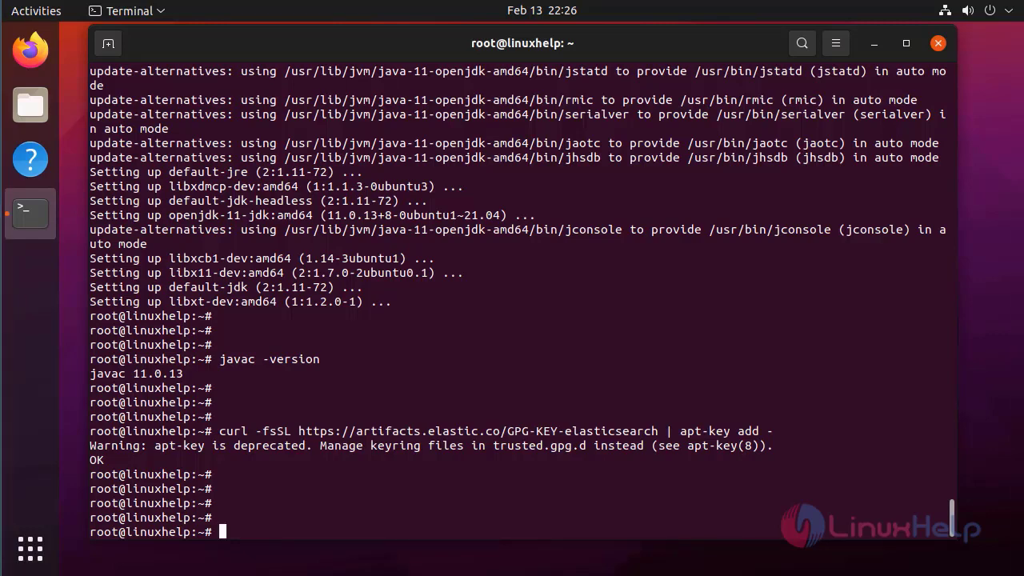
Step: Add the Elastic 7.x apt repository to sources.list.d and refresh package lists with apt update
{"action": "type", "text": "echo \"deb https://artifacts.elastic.co/packages/7.x/apt stable main\" > /etc/apt/sources.list.d/elastic-7.x.list"}
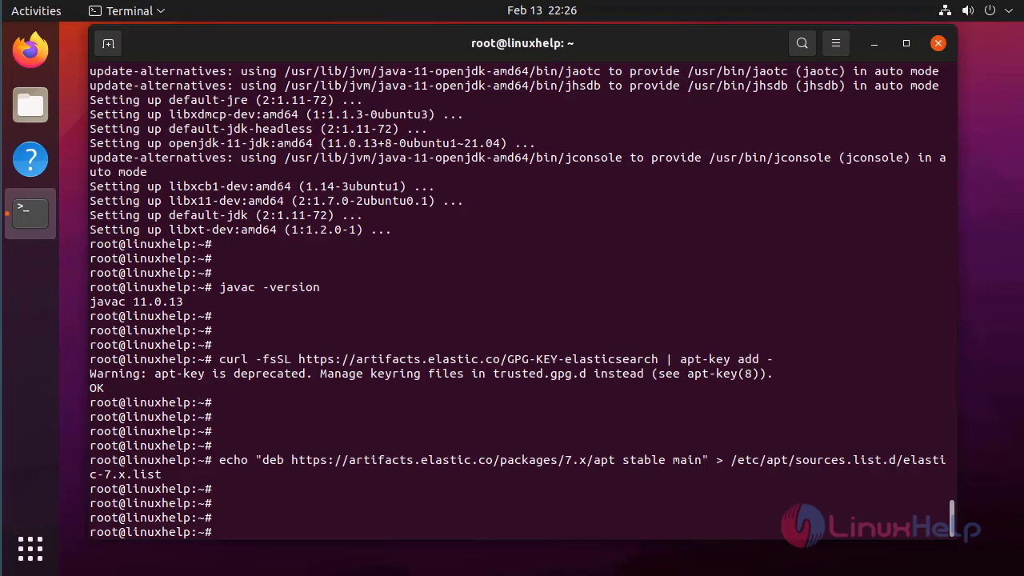
{"action": "type", "text": "apt"}
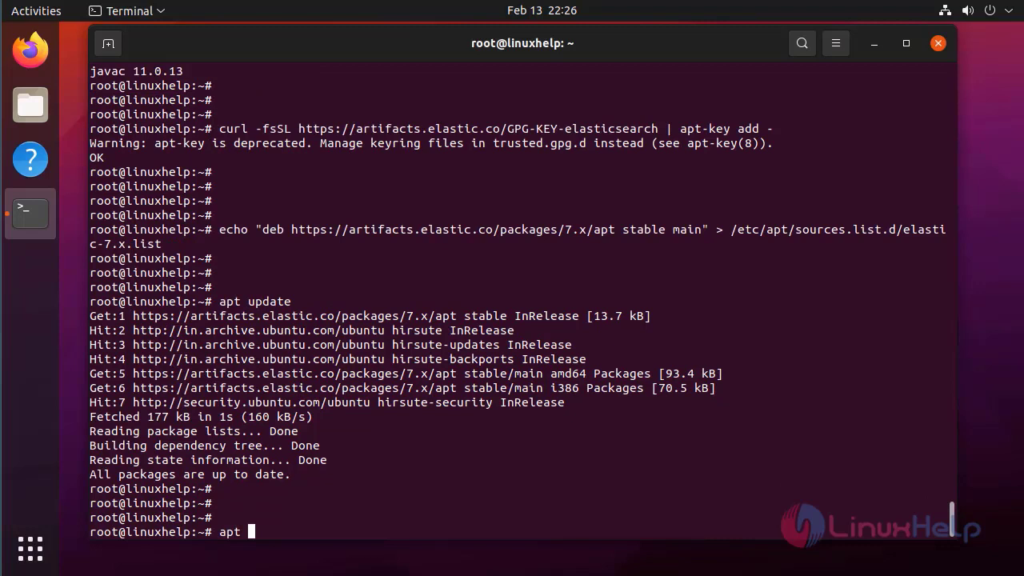
Step: Install the Elasticsearch 7.17.0 package with apt install elasticsearch -y
{"action": "type", "text": "install elasticsear"}
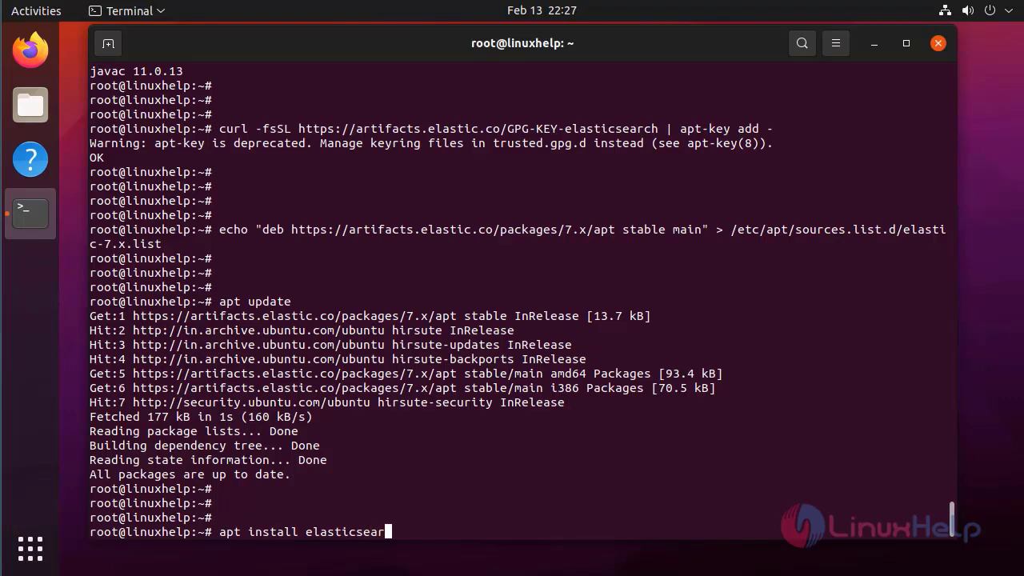
{"action": "type", "text": "ch"}
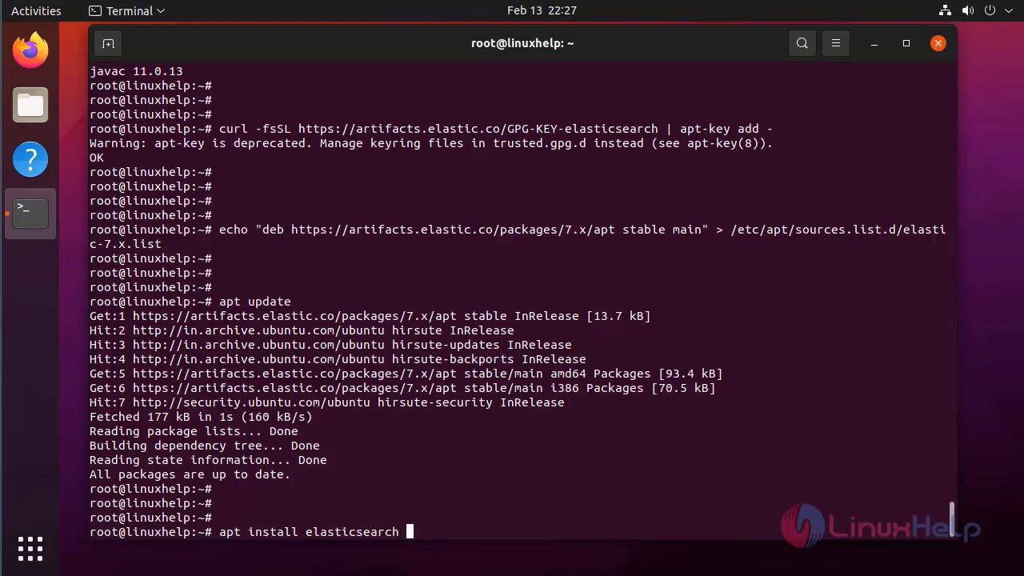
{"action": "type", "text": "-y"}
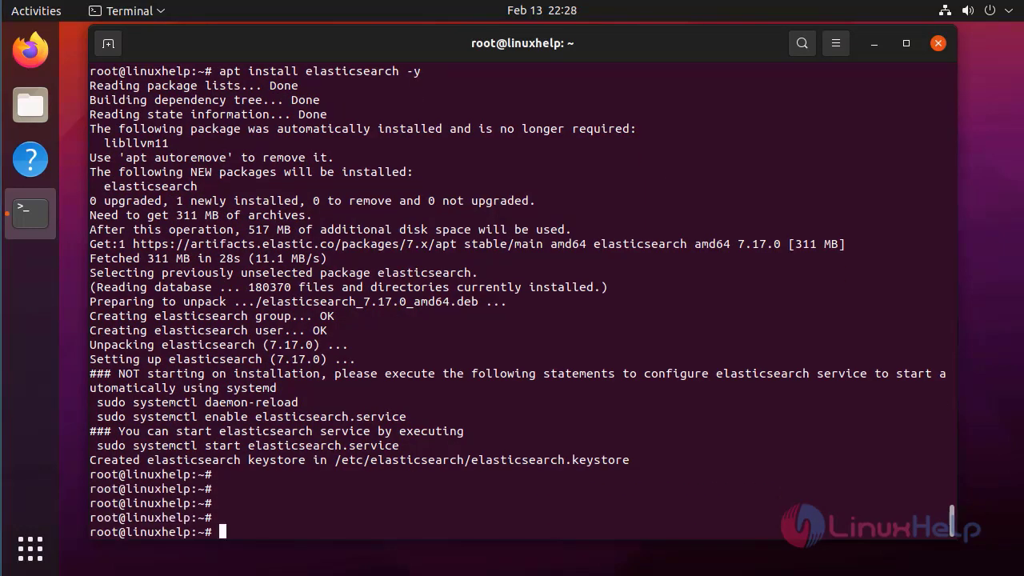
Step: Open /etc/elasticsearch/elasticsearch.yml in vim
{"action": "type", "text": "vim /et"}
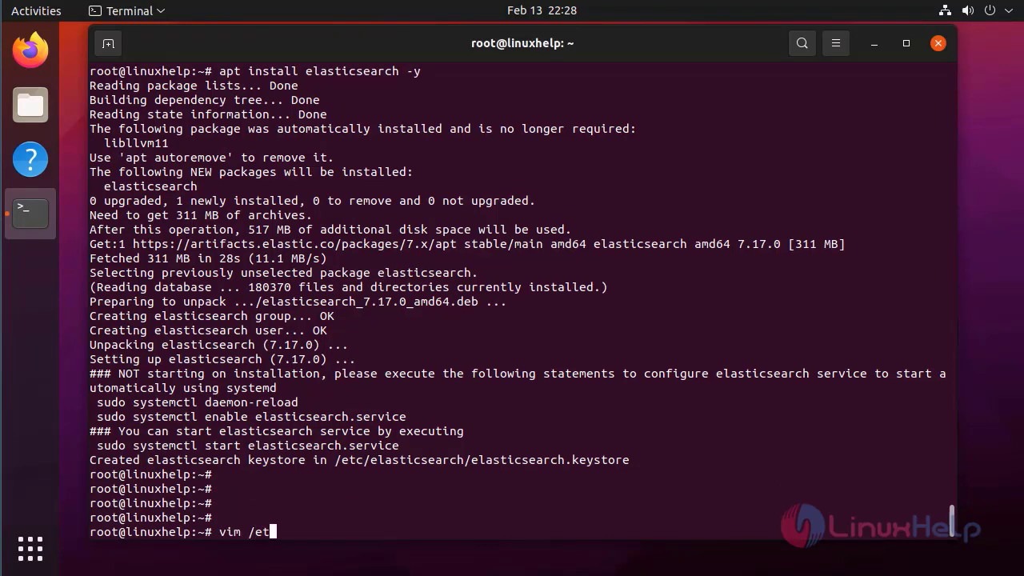
{"action": "type", "text": "c/e"}
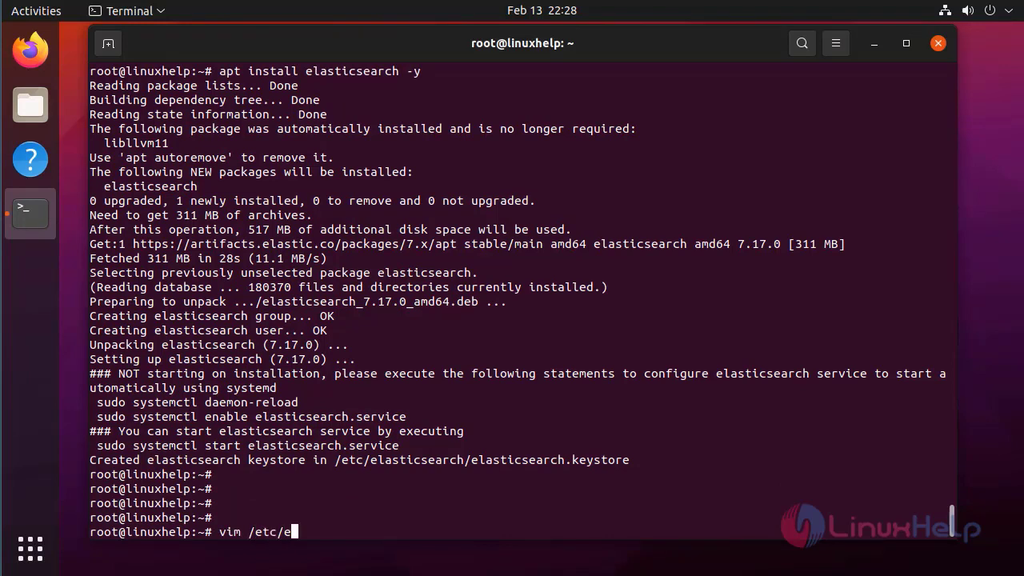
{"action": "type", "text": "lasticsearch/"}
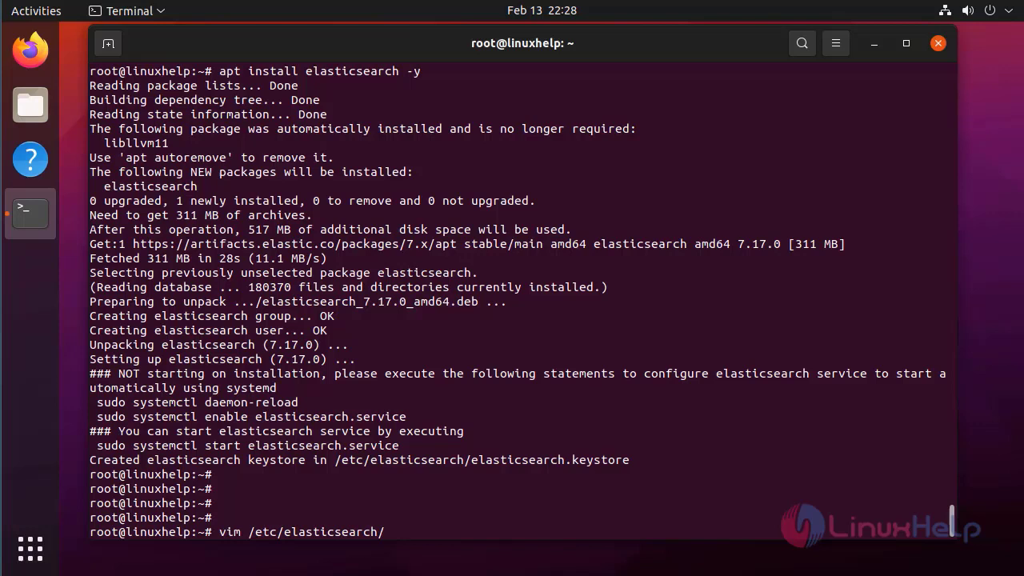
{"action": "type", "text": "elas"}
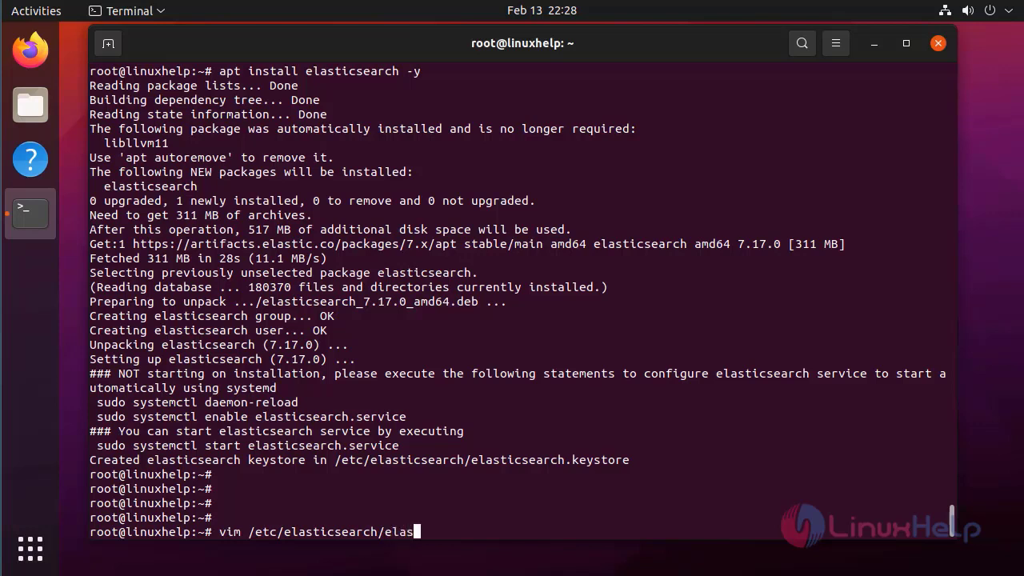
{"action": "type", "text": "ticsearch."}
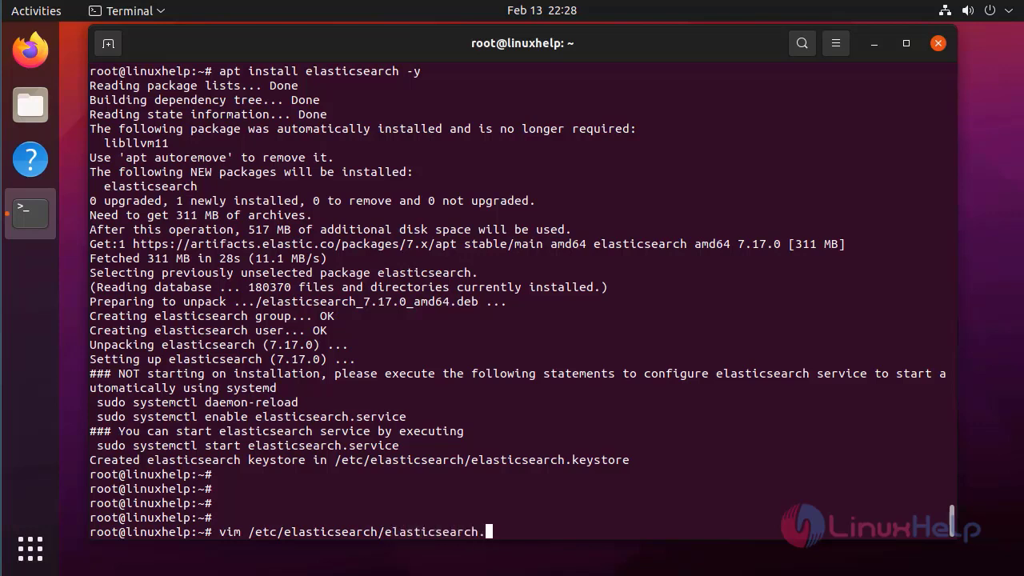
{"action": "key", "text": "Tab"}
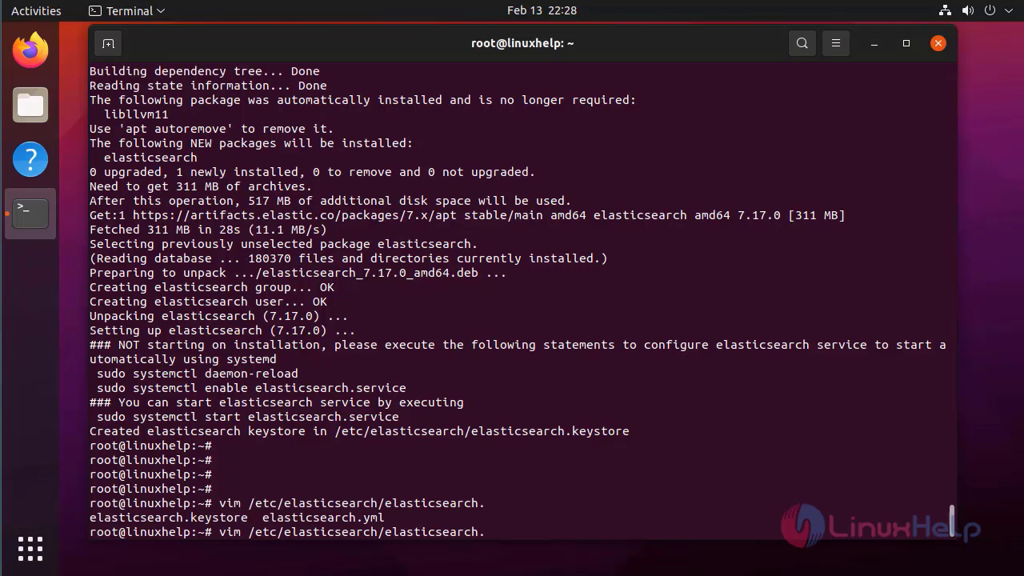
{"action": "type", "text": "yml"}
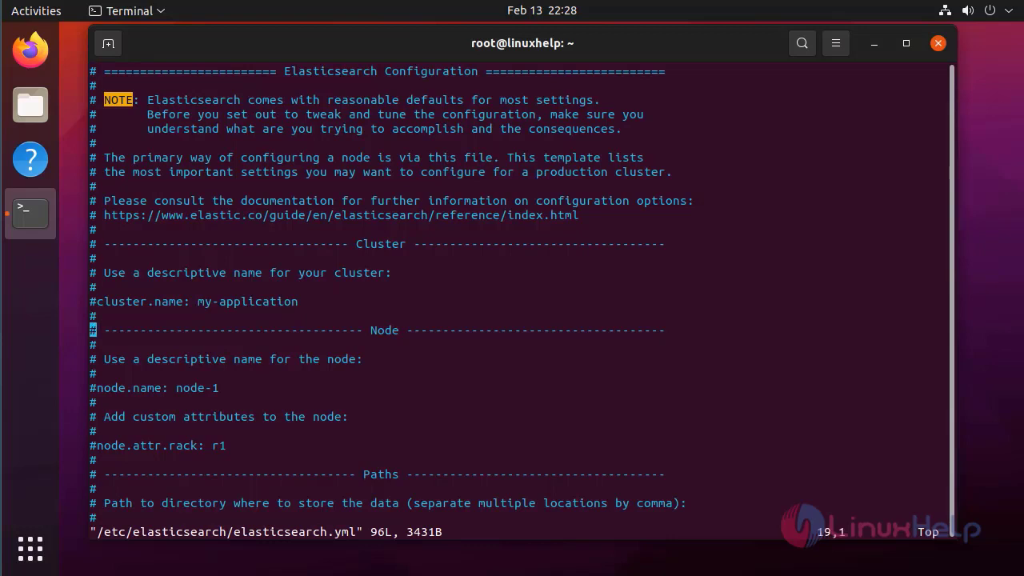
Step: Set network.host to localhost and http.port to 9200 in elasticsearch.yml and save with :wq
{"action": "scroll", "scroll_direction": "down", "scroll_amount": 3}
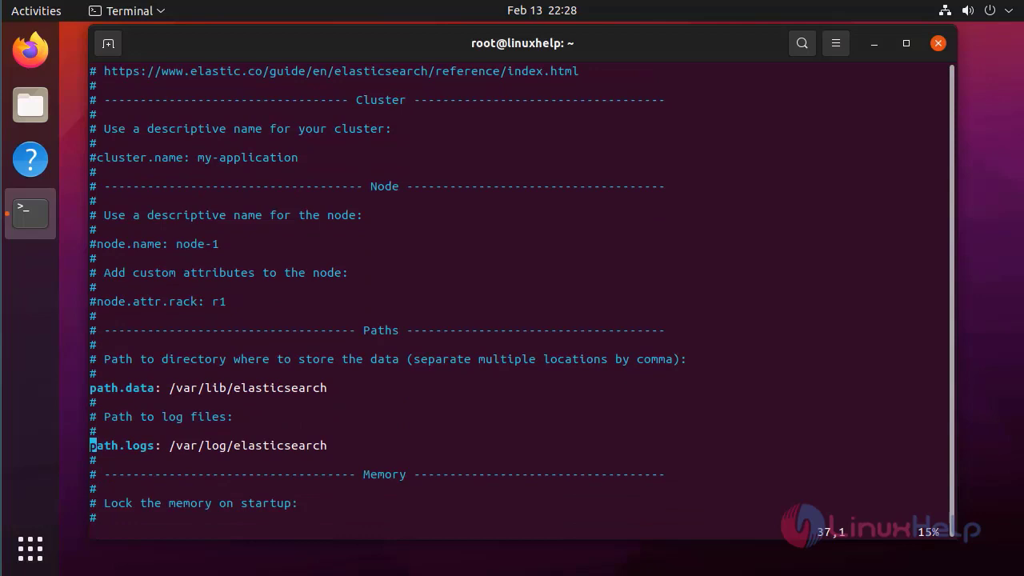
{"action": "scroll", "scroll_direction": "down", "scroll_amount": 3}
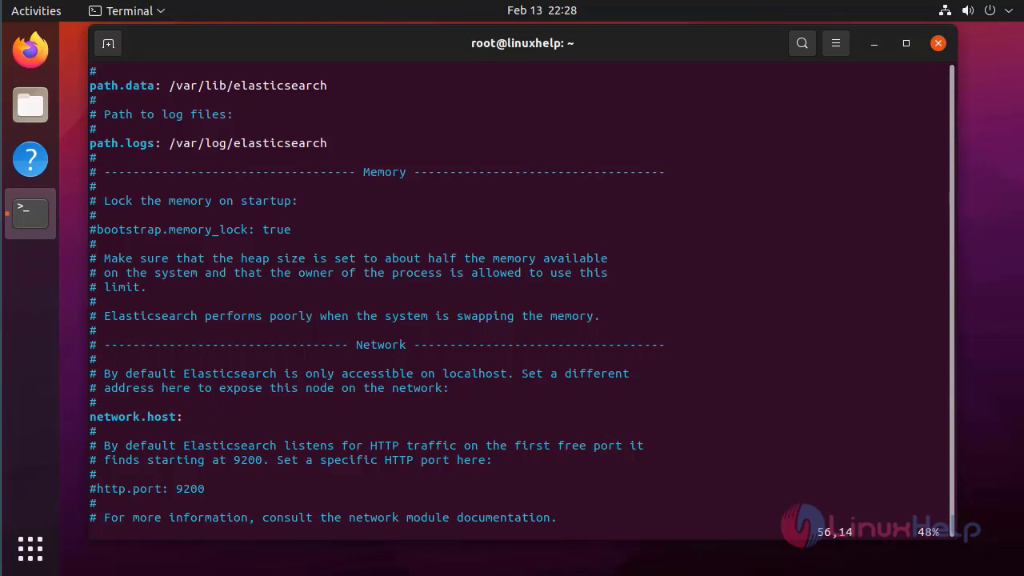
{"action": "type", "text": "loca"}
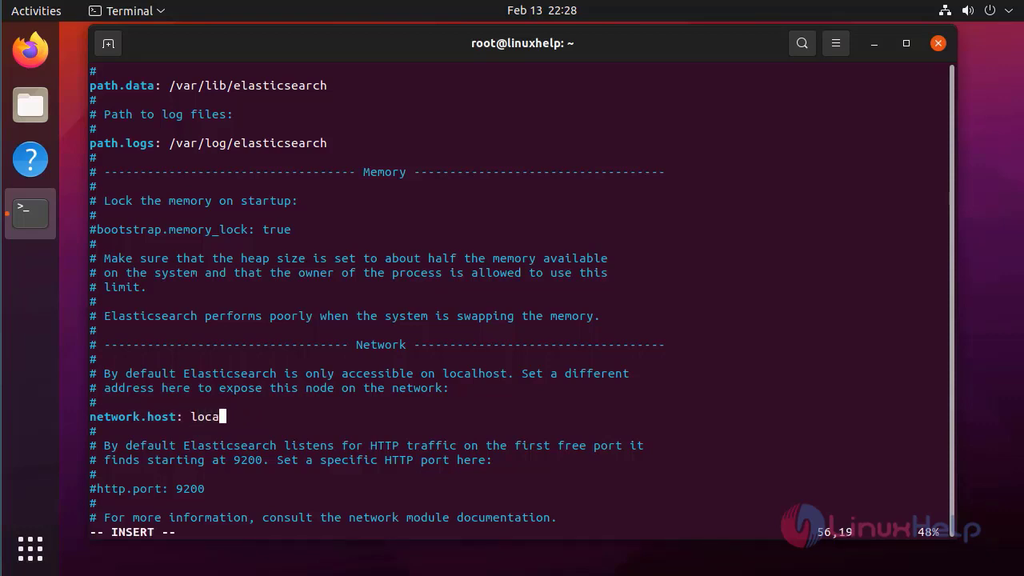
{"action": "type", "text": "lhost"}
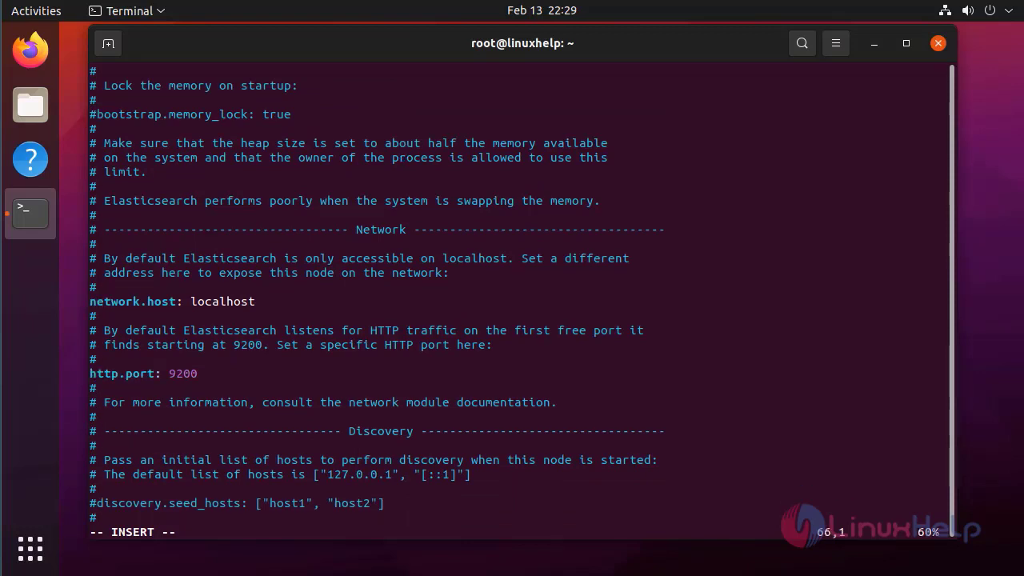
{"action": "scroll", "scroll_direction": "down", "scroll_amount": 3}
{"action": "type", "text": ":"}
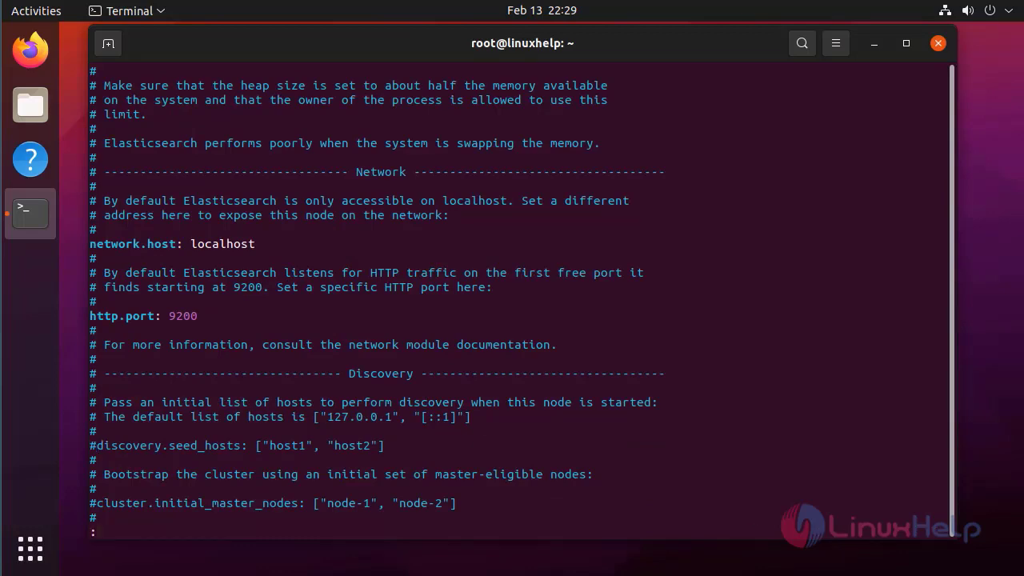
{"action": "type", "text": "wq"}
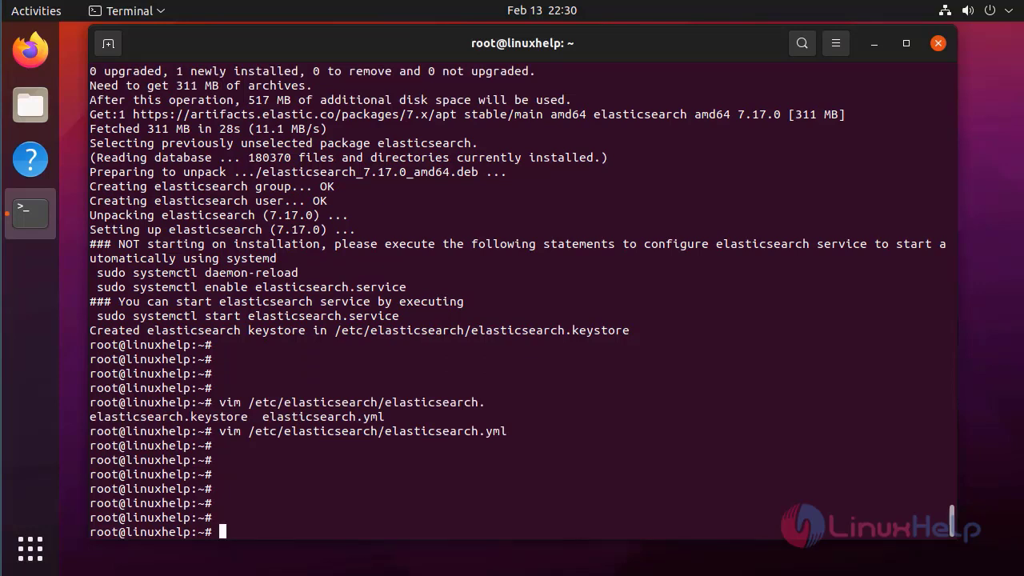
Step: Begin a new vim command for the next Elasticsearch configuration file
{"action": "type", "text": "vim /e"}
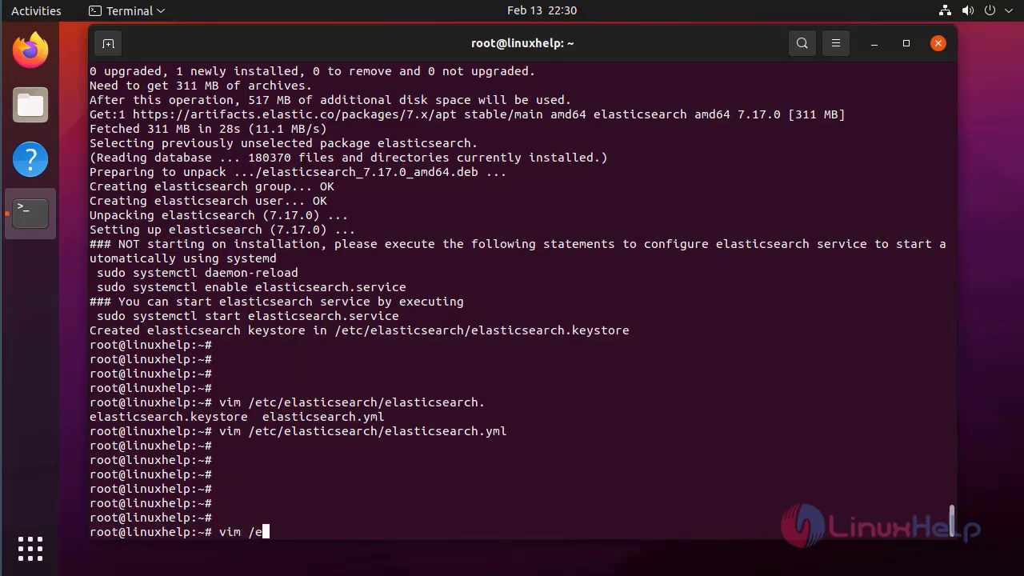
Step: Open /etc/elasticsearch/jvm.options in vim
{"action": "type", "text": "tc/elasticsearch/"}
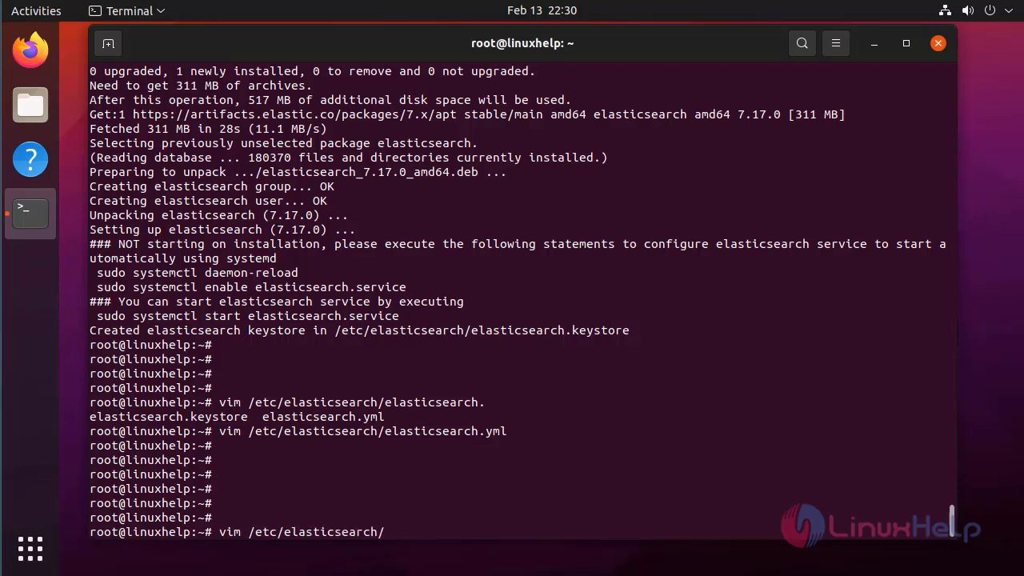
{"action": "type", "text": "j"}
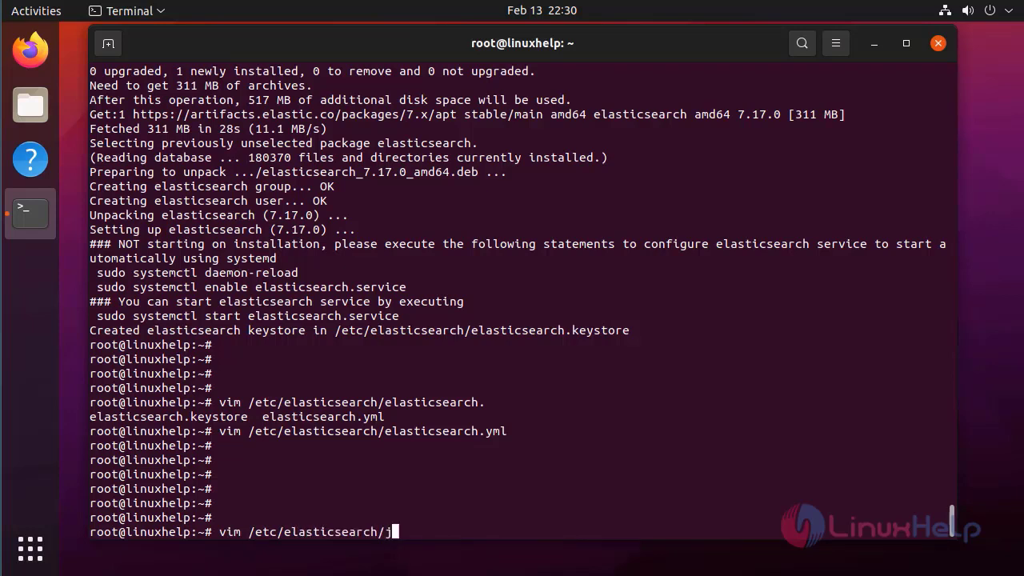
{"action": "type", "text": "vm"}
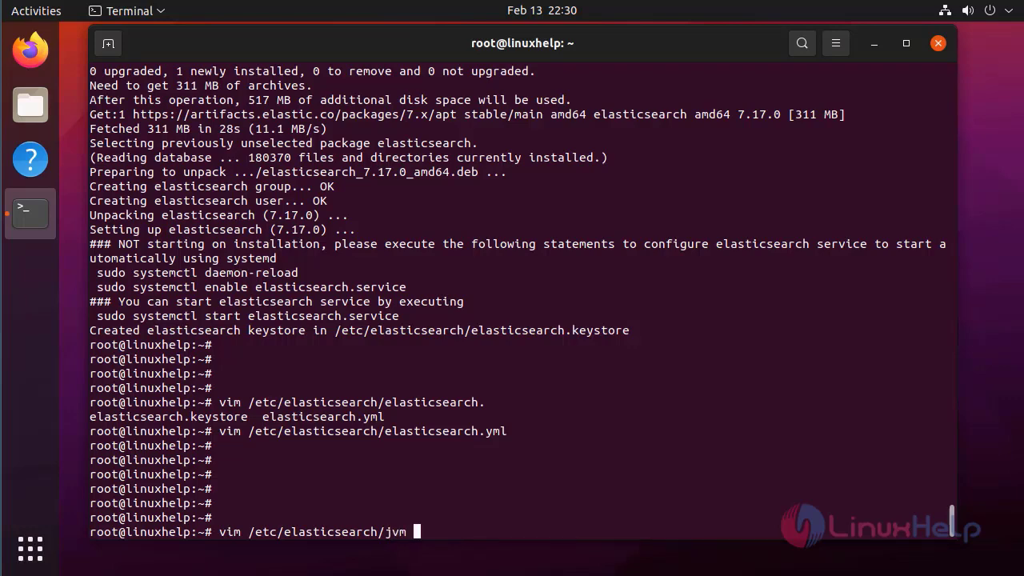
{"action": "type", "text": "options"}
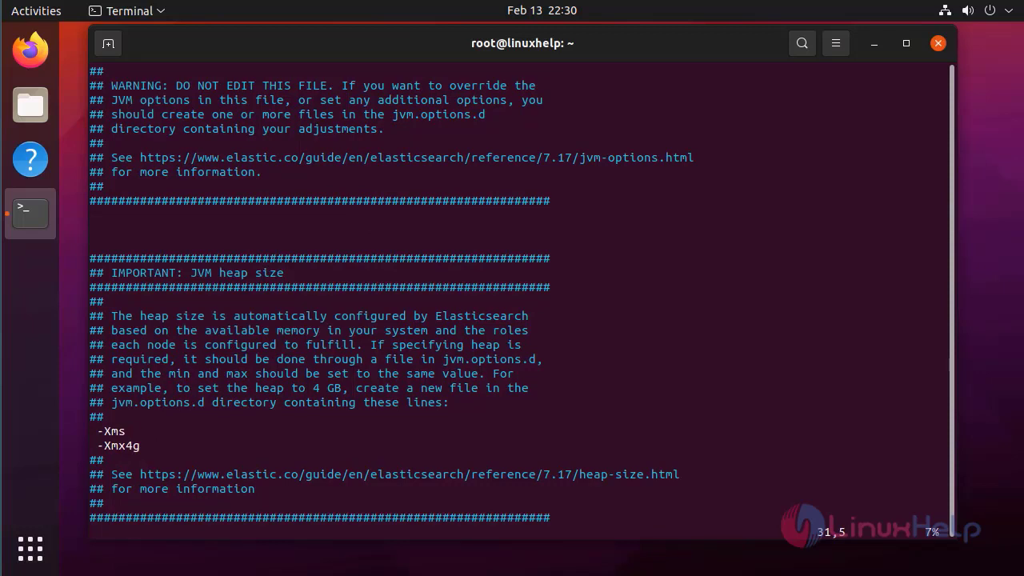
Step: Set the JVM heap to -Xms512m and -Xmx512m in jvm.options and save with :wq
{"action": "type", "text": "512m"}
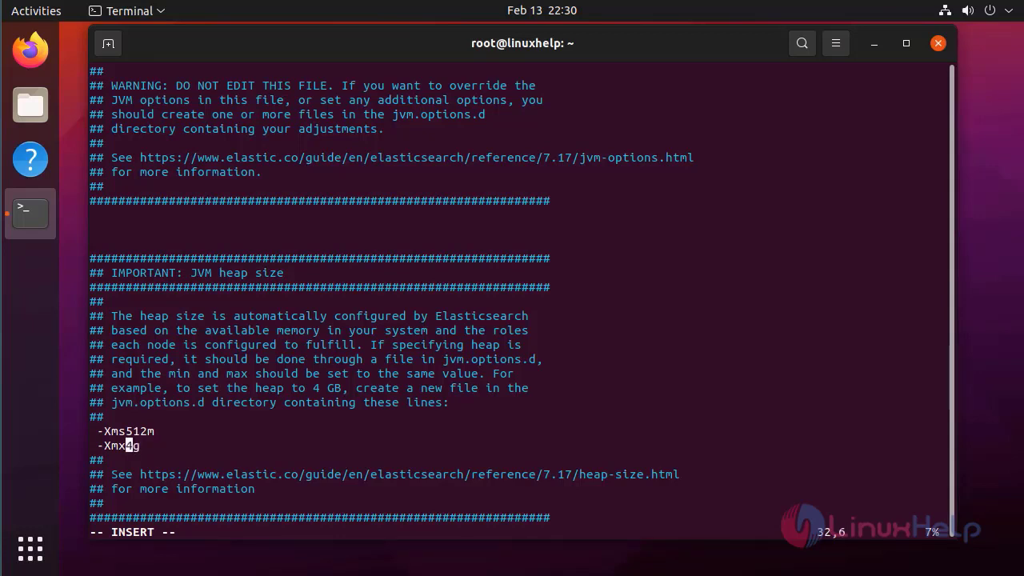
{"action": "type", "text": "512m"}
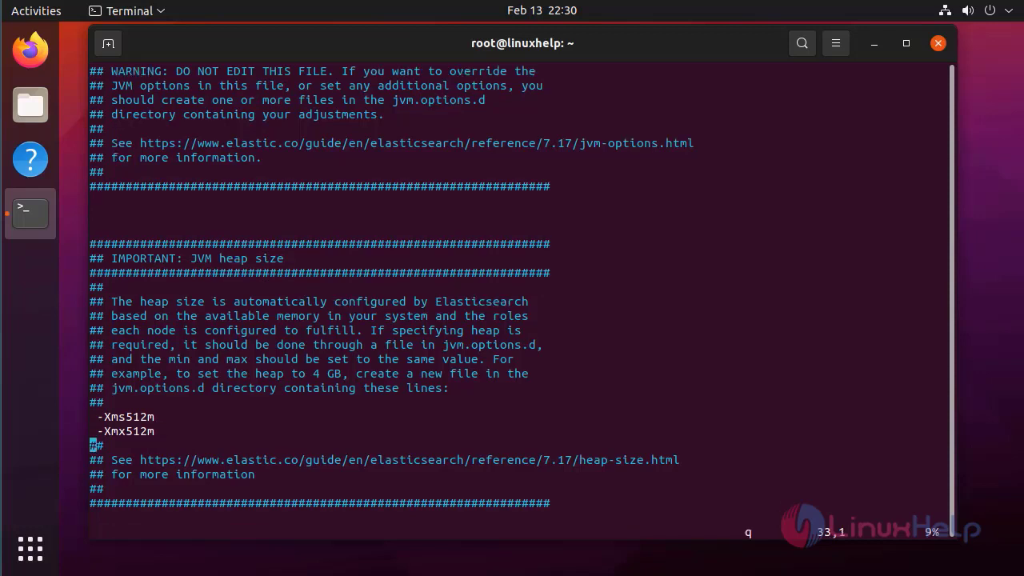
{"action": "type", "text": ":w"}
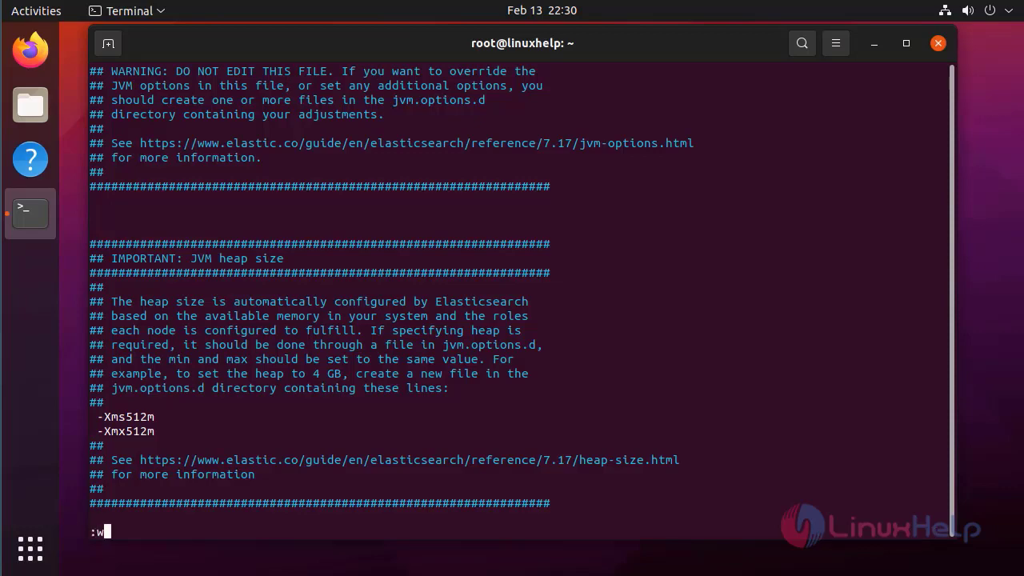
{"action": "type", "text": "q"}
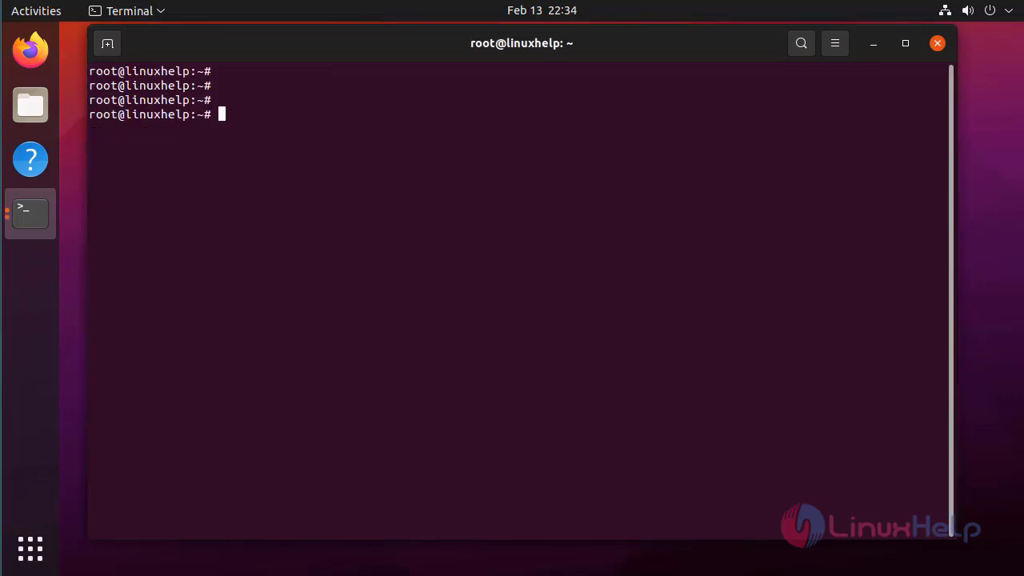
Step: Restart the elasticsearch service with systemctl
{"action": "type", "text": "systemctl r"}
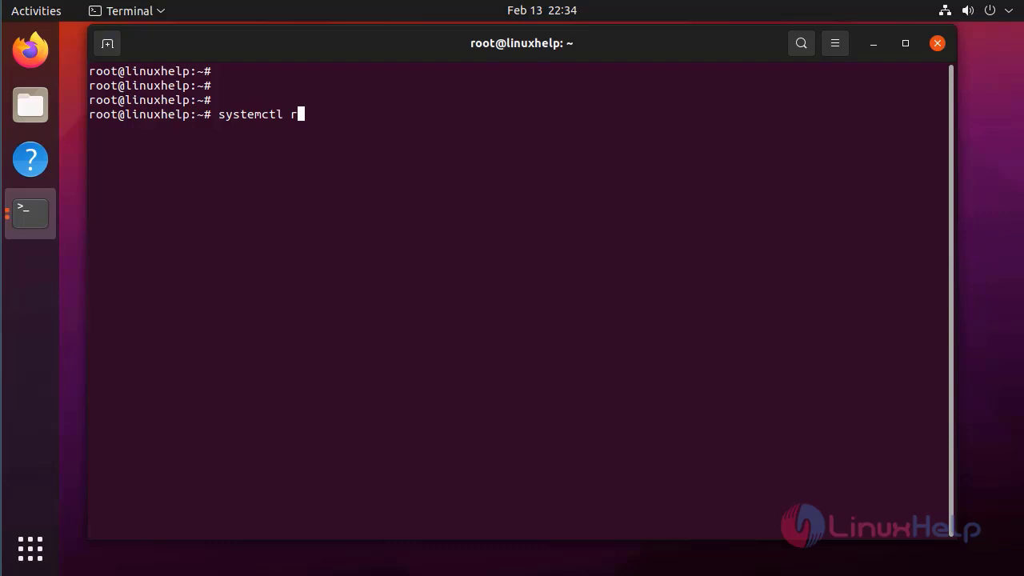
{"action": "type", "text": "estart e"}
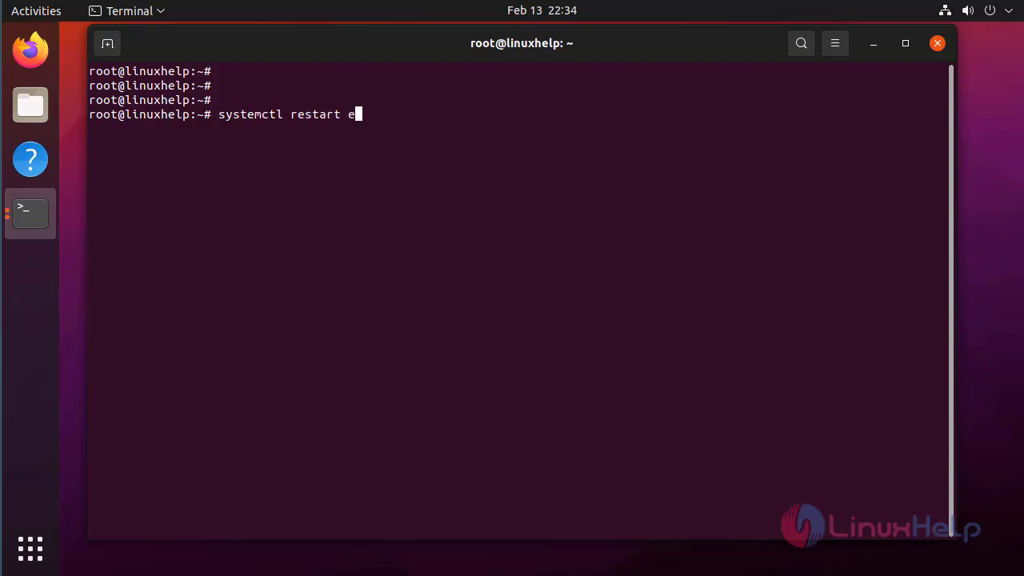
{"action": "type", "text": "lastic s"}
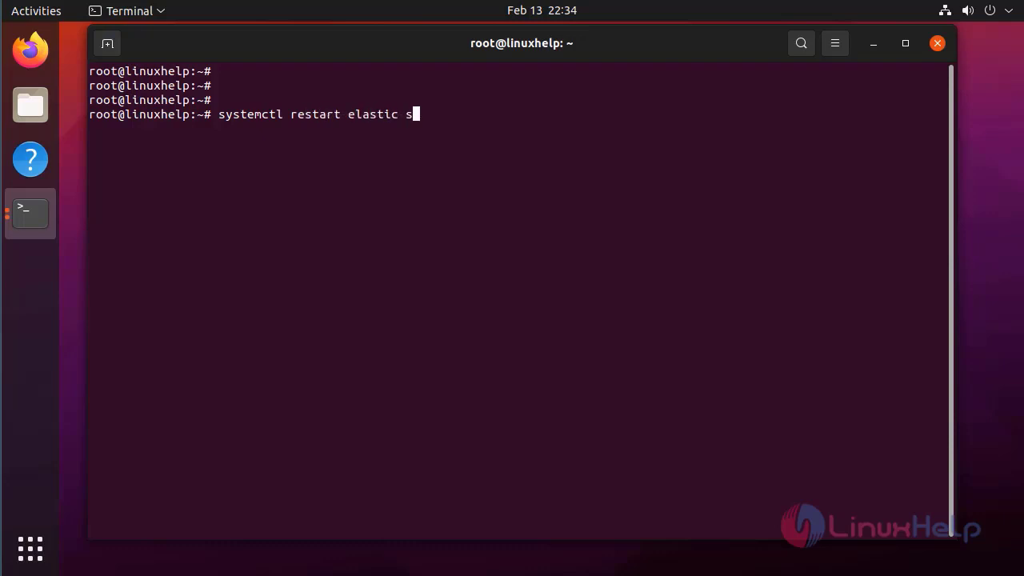
{"action": "key", "text": "BackSpace"}
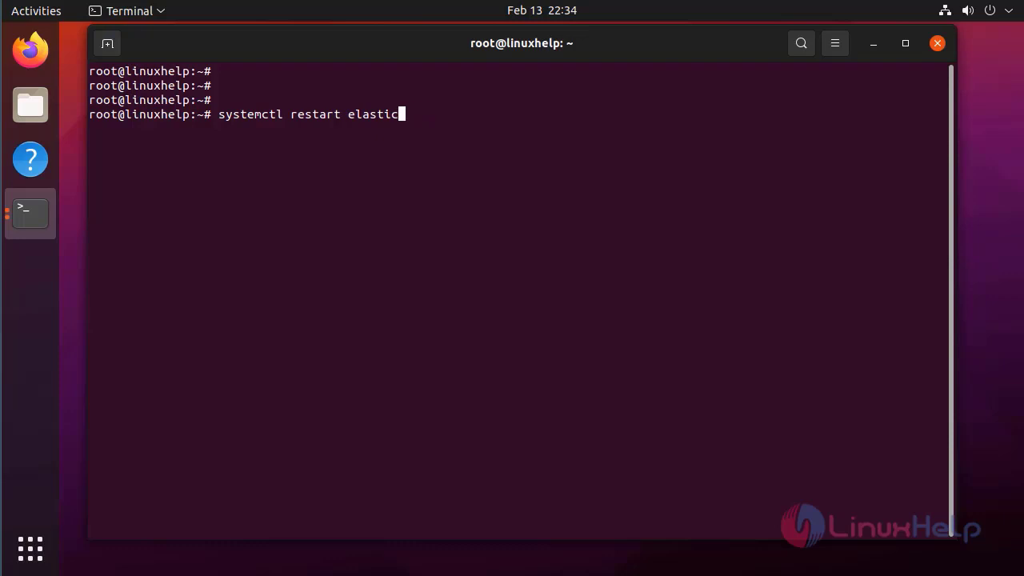
{"action": "type", "text": "search"}
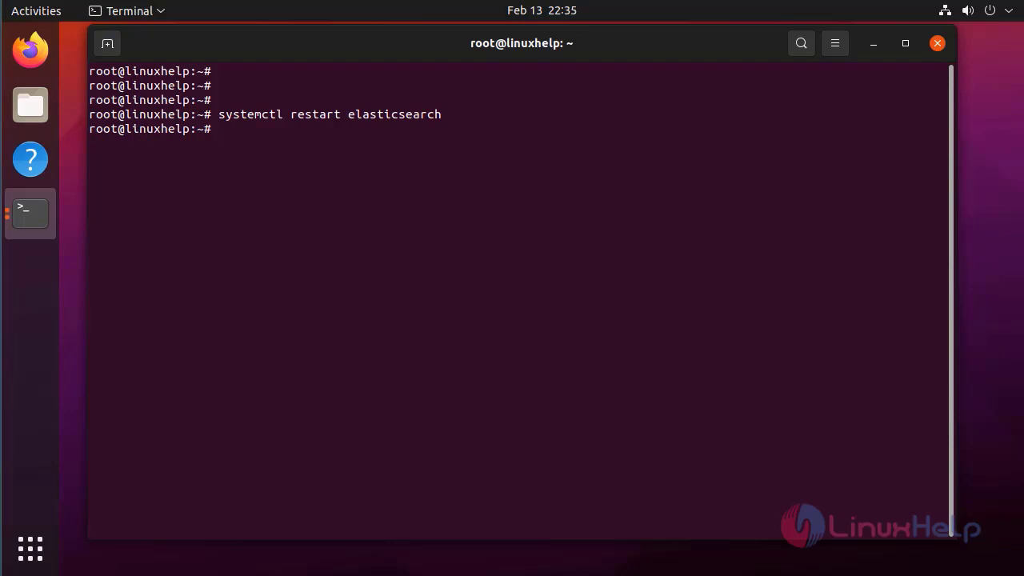
{"action": "key", "text": "Return"}
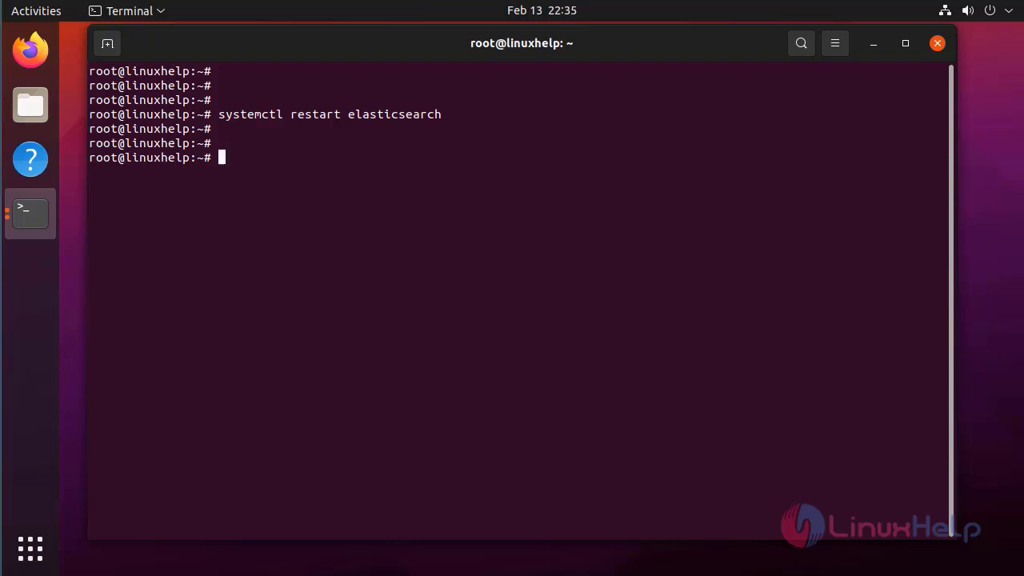
Step: Enable elasticsearch to start automatically at boot with systemctl enable
{"action": "type", "text": "sys"}
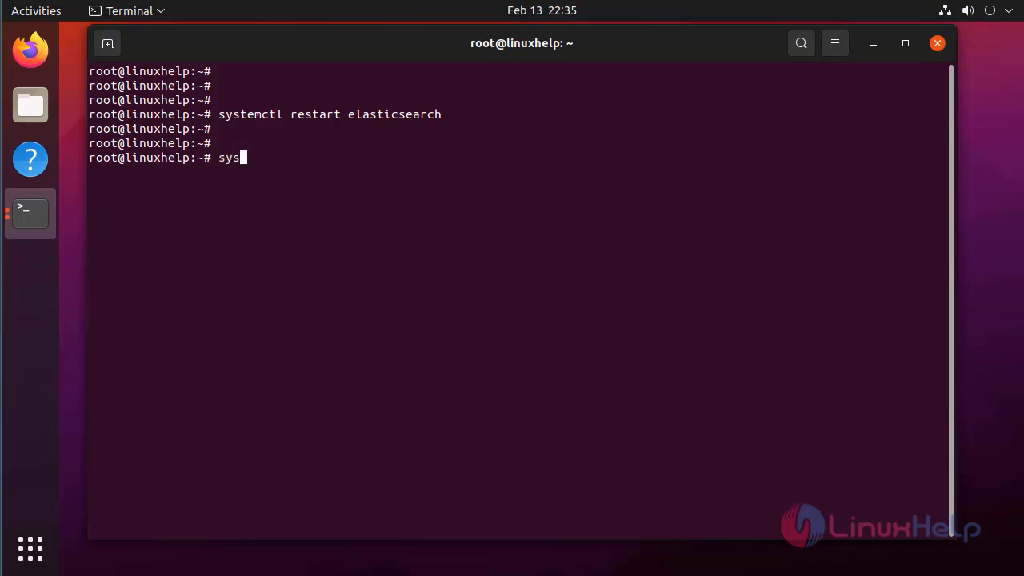
{"action": "type", "text": "temctl enabl"}
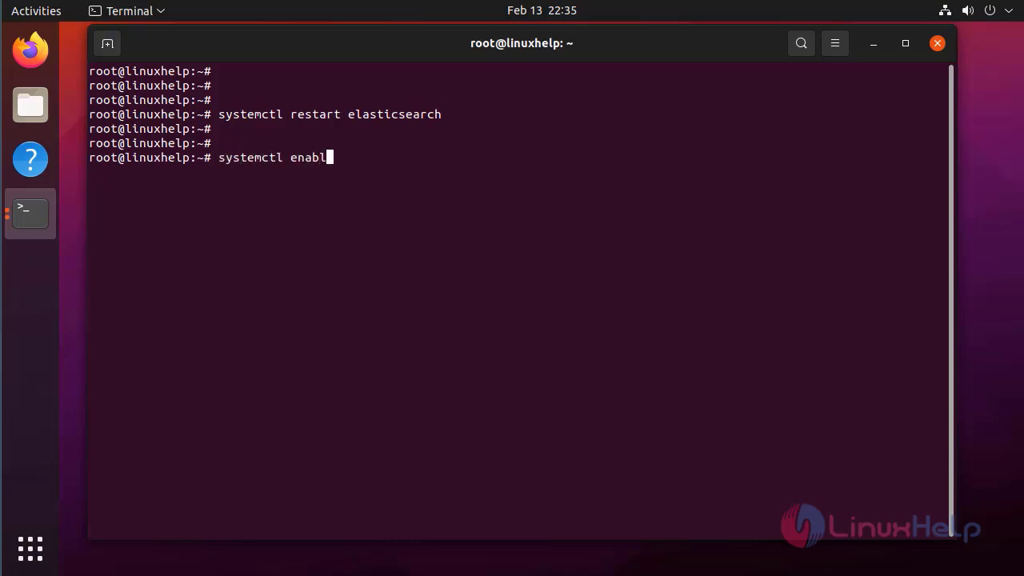
{"action": "type", "text": "e el"}
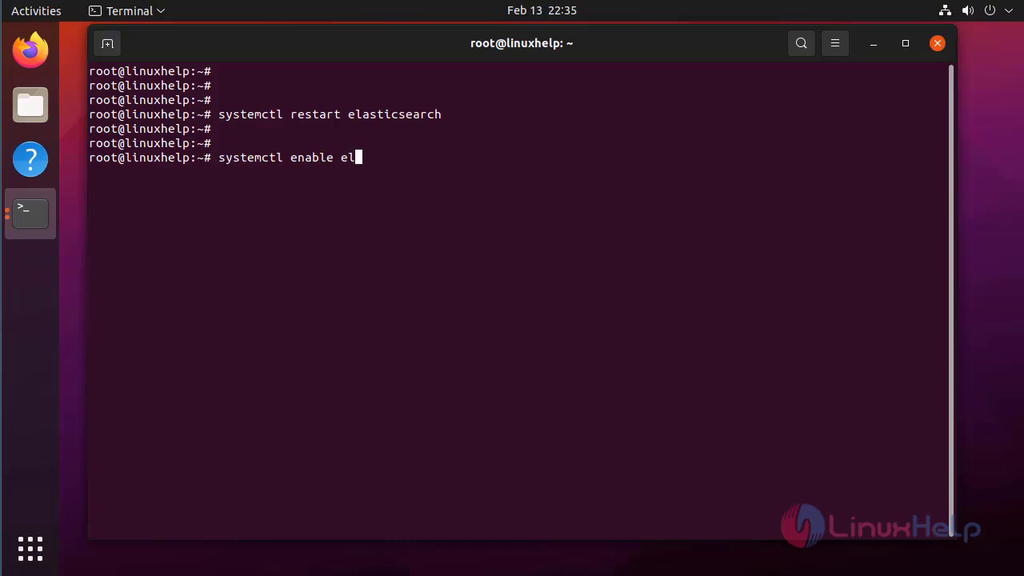
{"action": "type", "text": "asticsearc"}
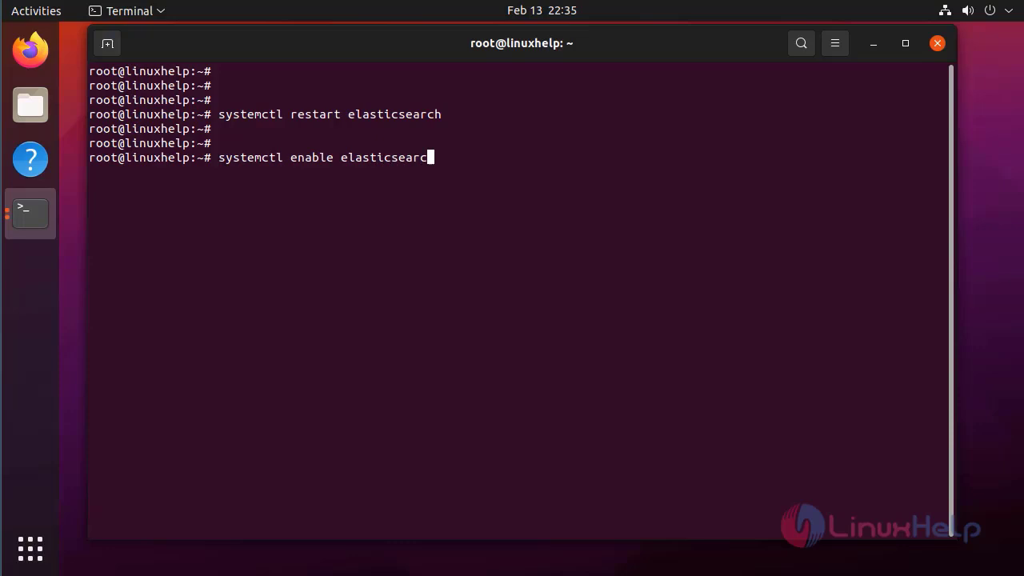
{"action": "type", "text": "h"}
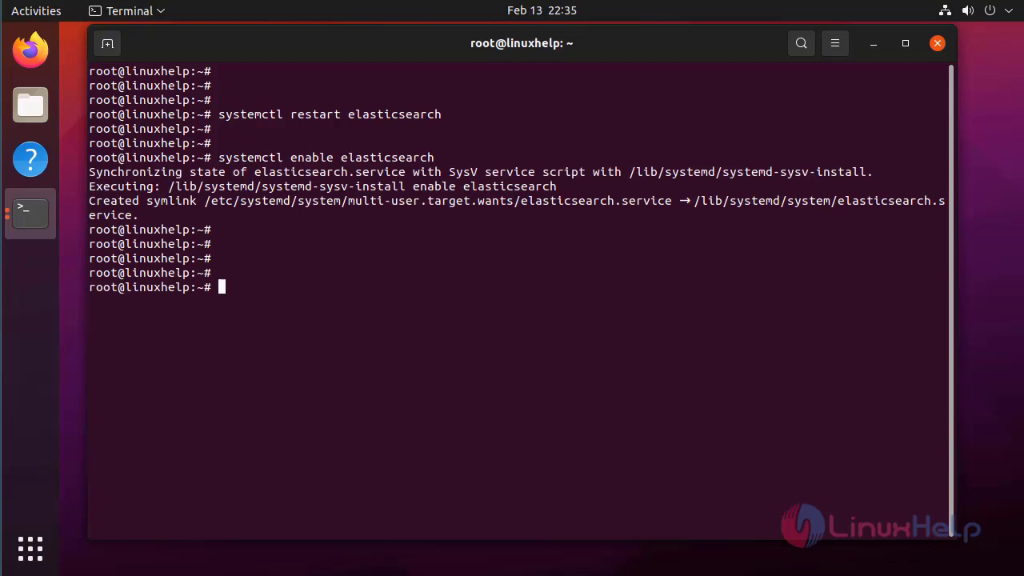
Step: Query localhost:9200 with curl -X GET and get Elasticsearch's JSON reply showing version 7.17.0
{"action": "type", "text": "curl"}
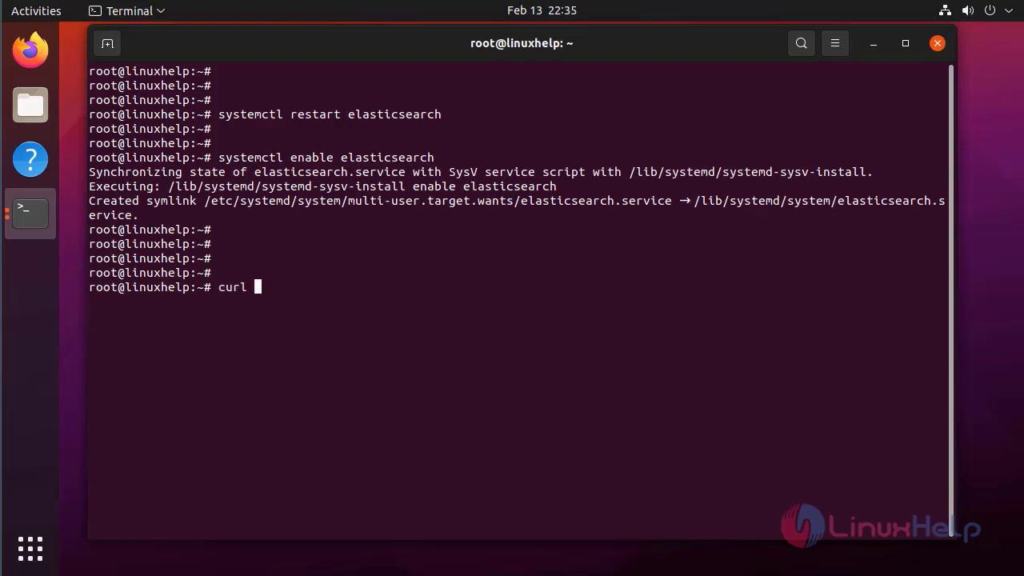
{"action": "type", "text": "-X"}
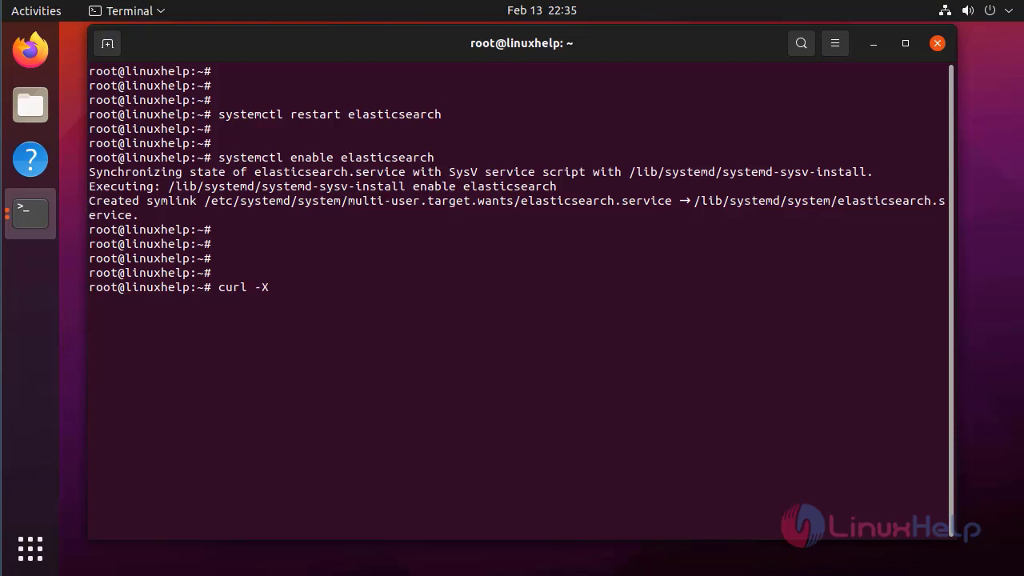
{"action": "type", "text": "GET"}
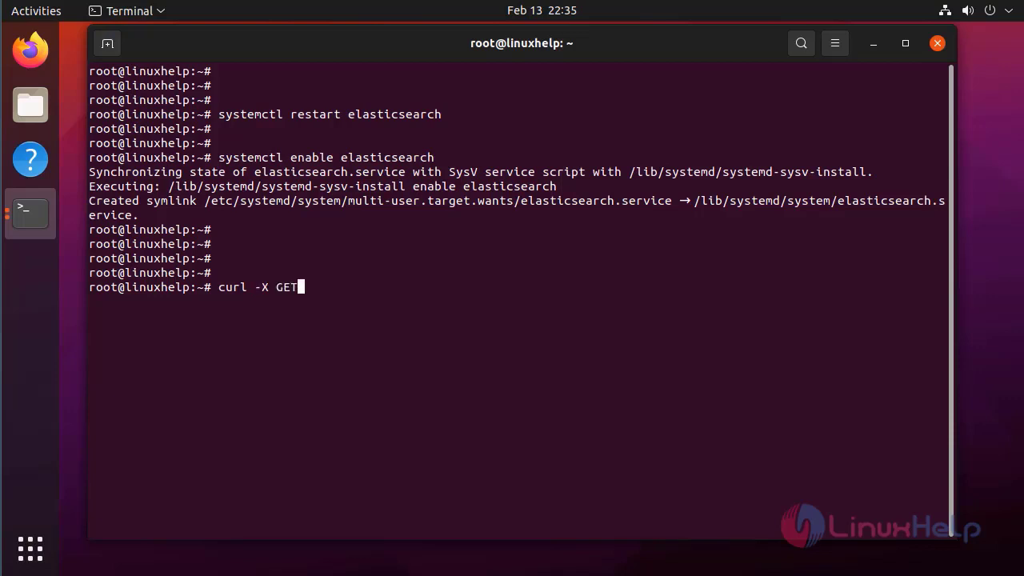
{"action": "type", "text": "\""}
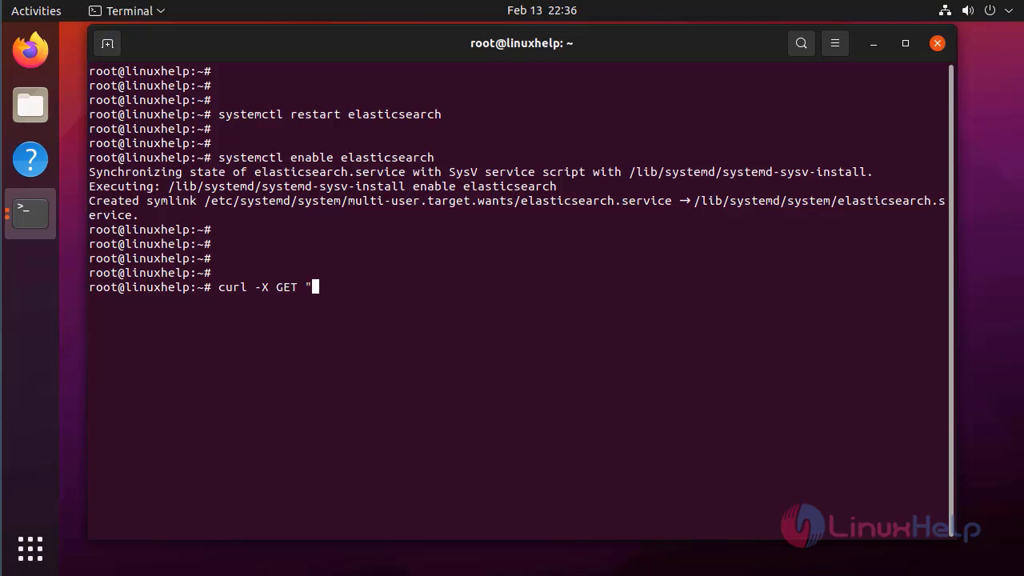
{"action": "type", "text": "local"}
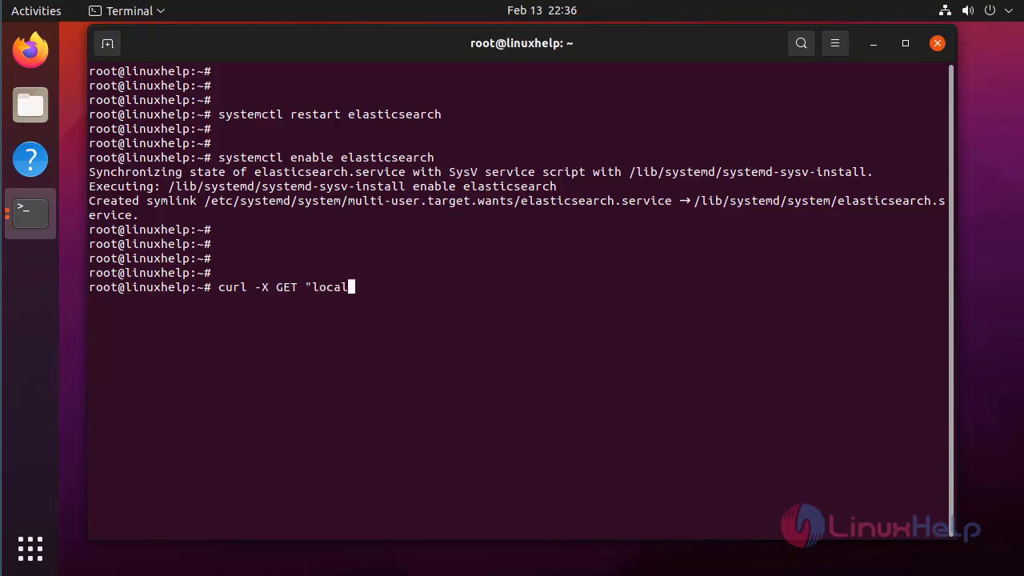
{"action": "type", "text": "host"}
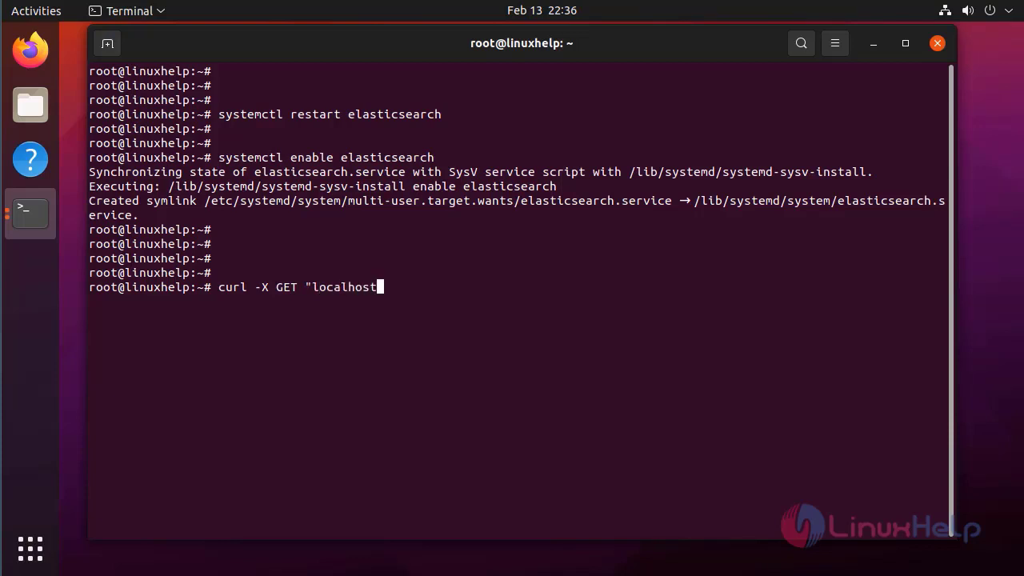
{"action": "type", "text": ":9200"}
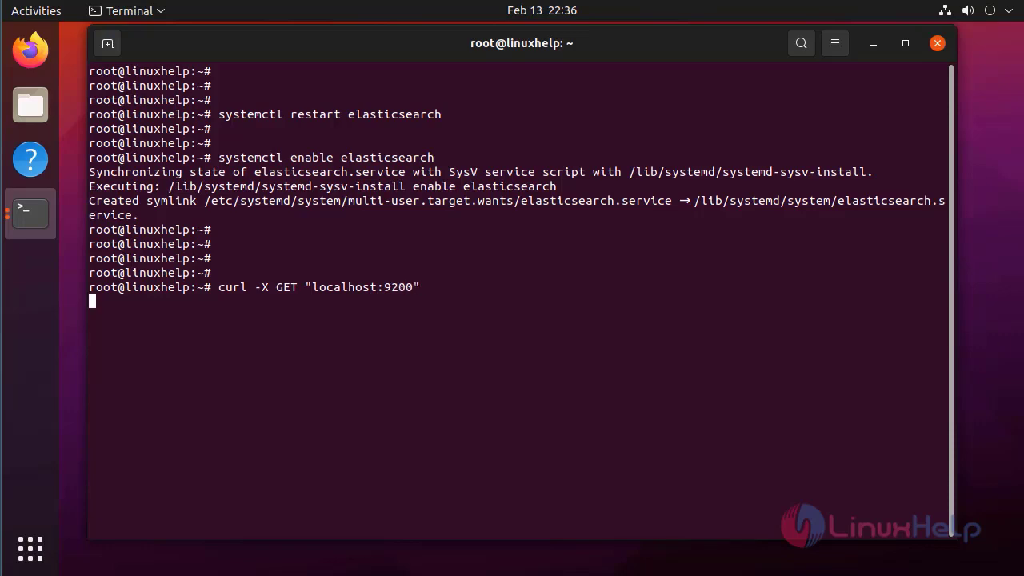
{"action": "key", "text": "Return"}
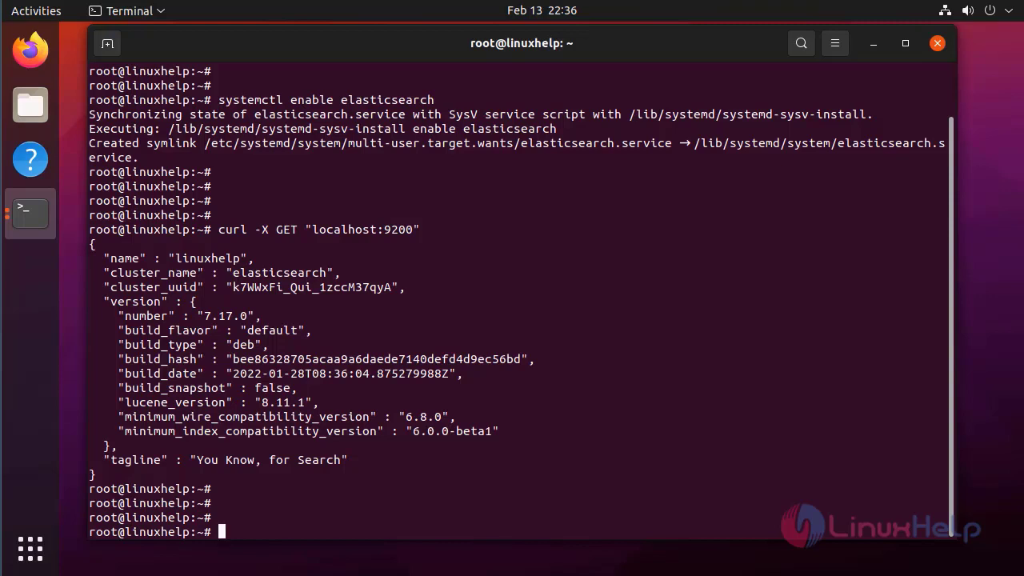
Step: Run 'apt install logstash' so Logstash 1:7.17.0-1 installs with its startup script
{"action": "type", "text": "apt"}
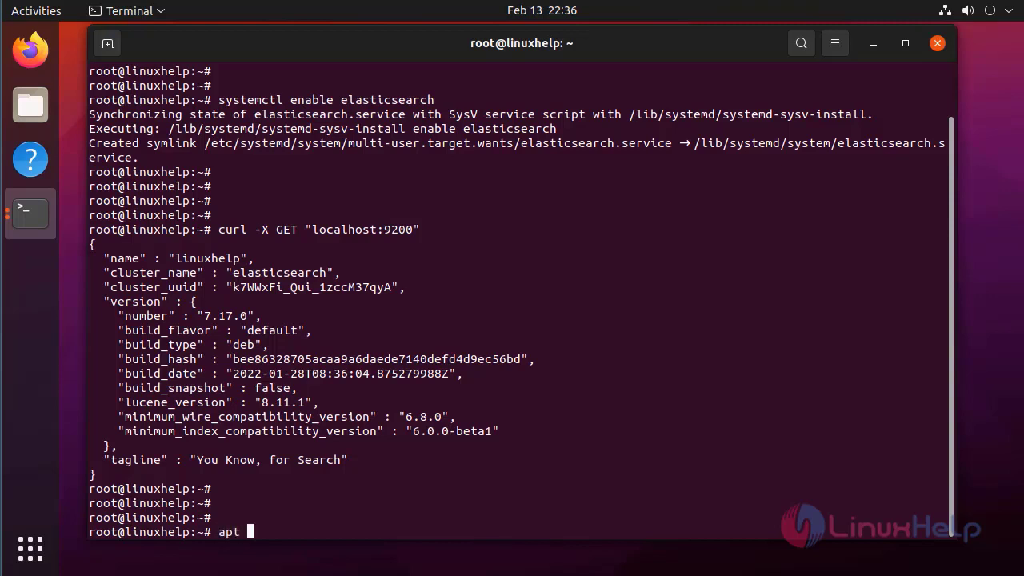
{"action": "type", "text": "install"}
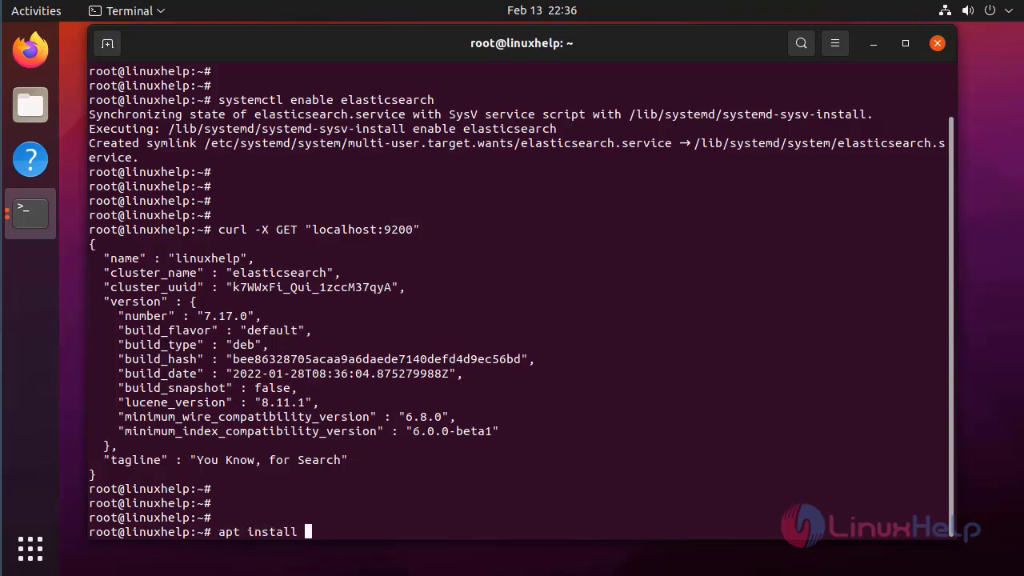
{"action": "type", "text": "logs"}
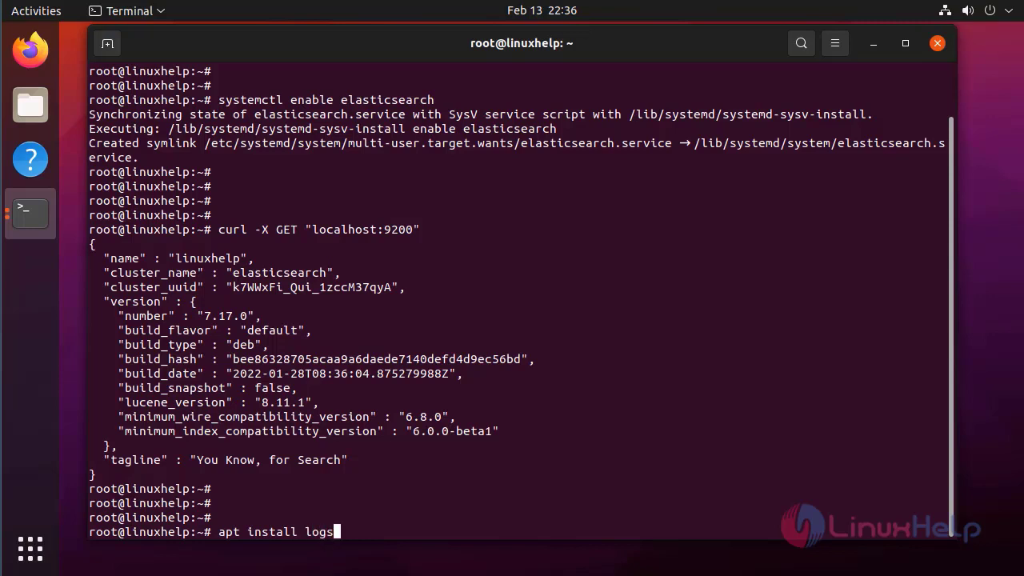
{"action": "type", "text": "tash"}
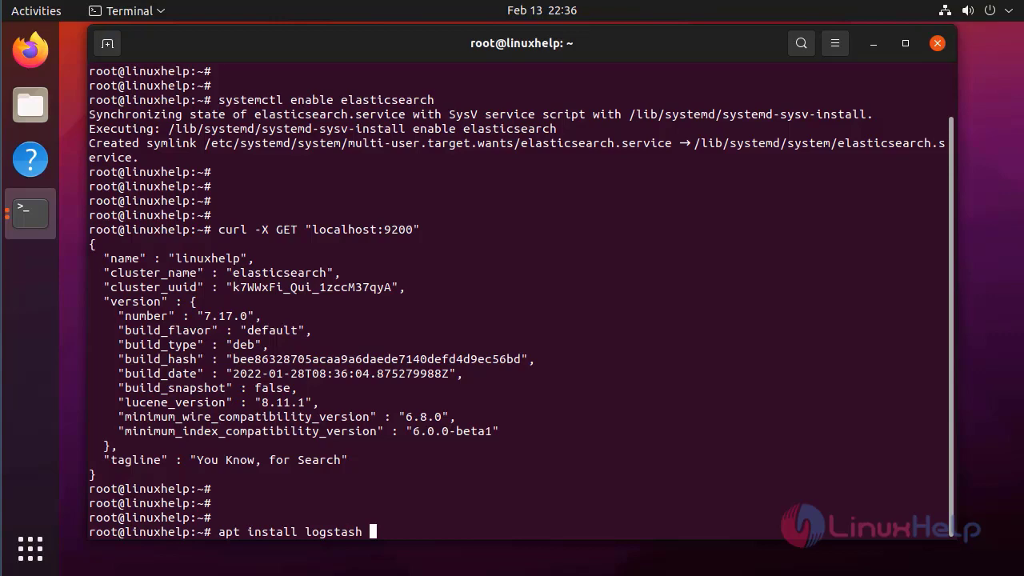
{"action": "key", "text": "Return"}
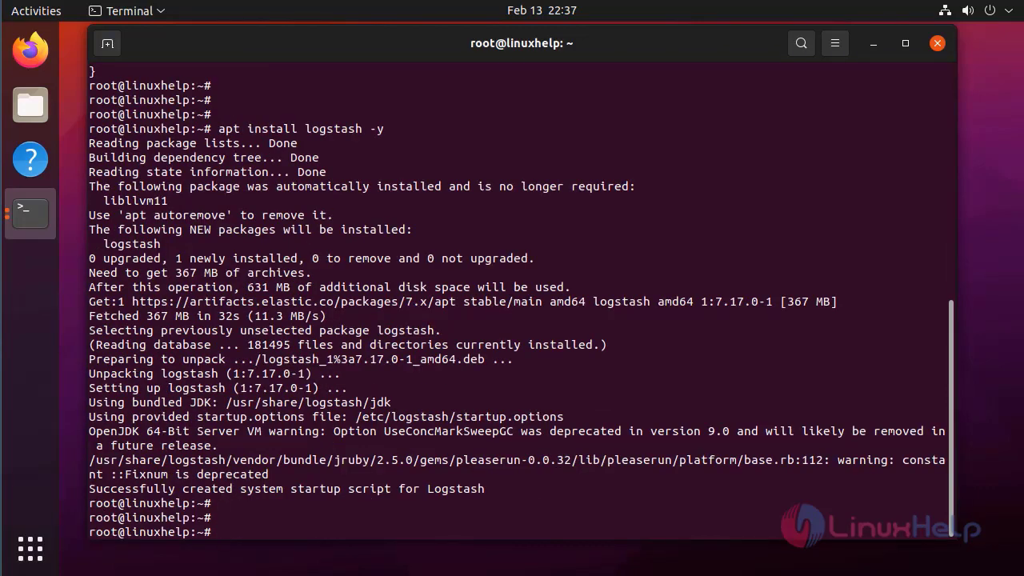
Step: Start the Logstash service with systemctl start logstash
{"action": "type", "text": "syst"}
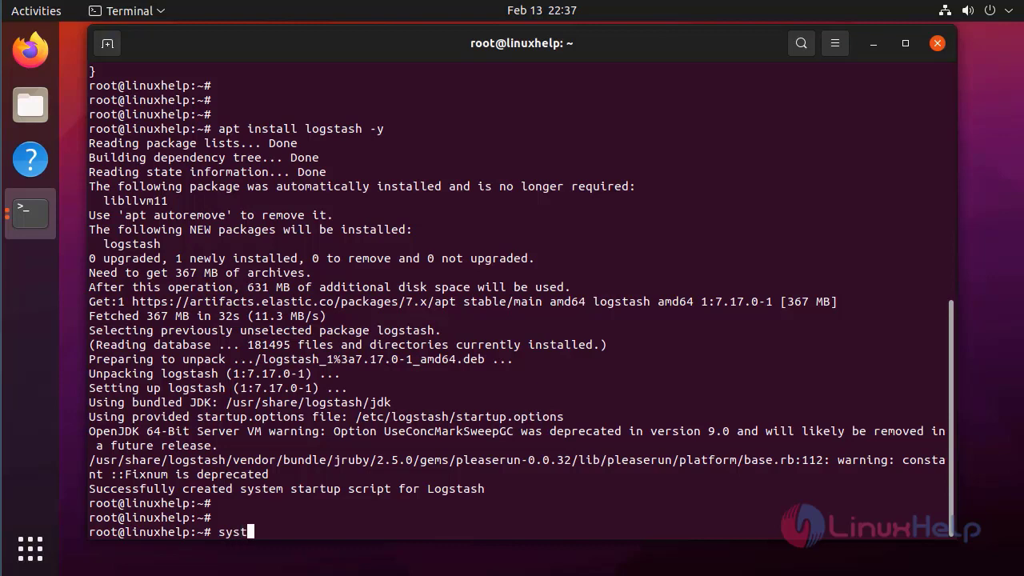
{"action": "type", "text": "e"}
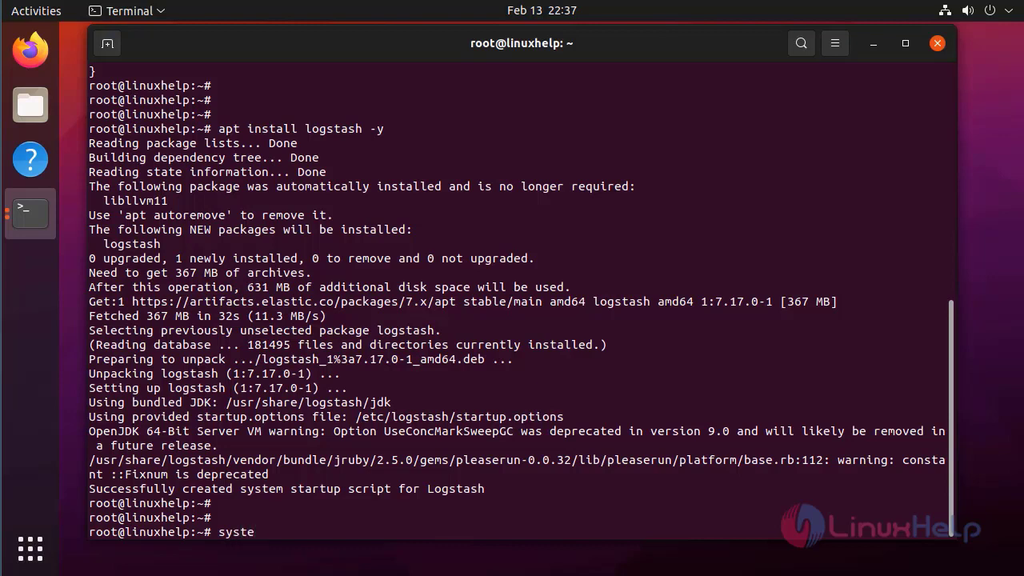
{"action": "key", "text": "BackSpace"}
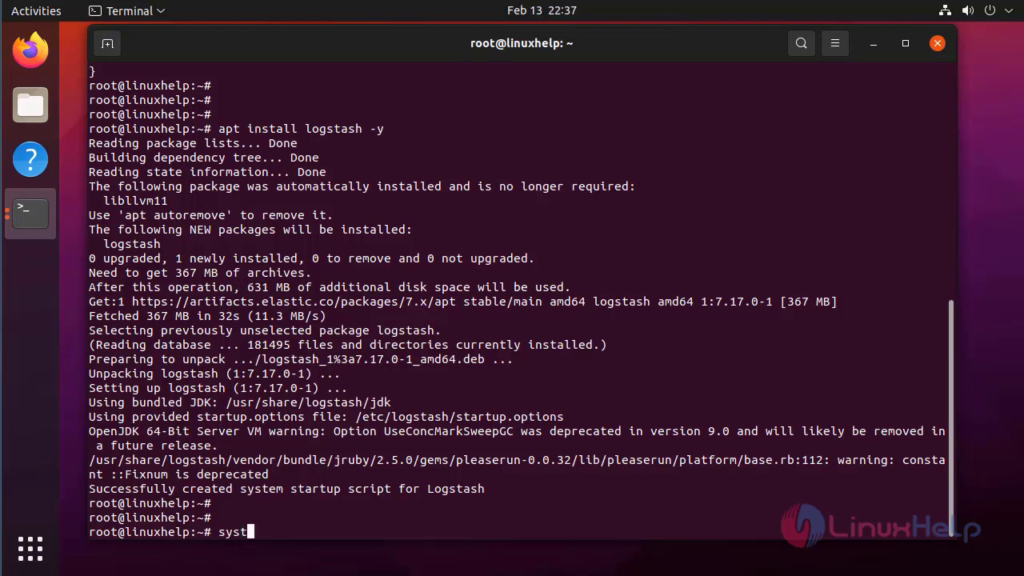
{"action": "type", "text": "emctl"}
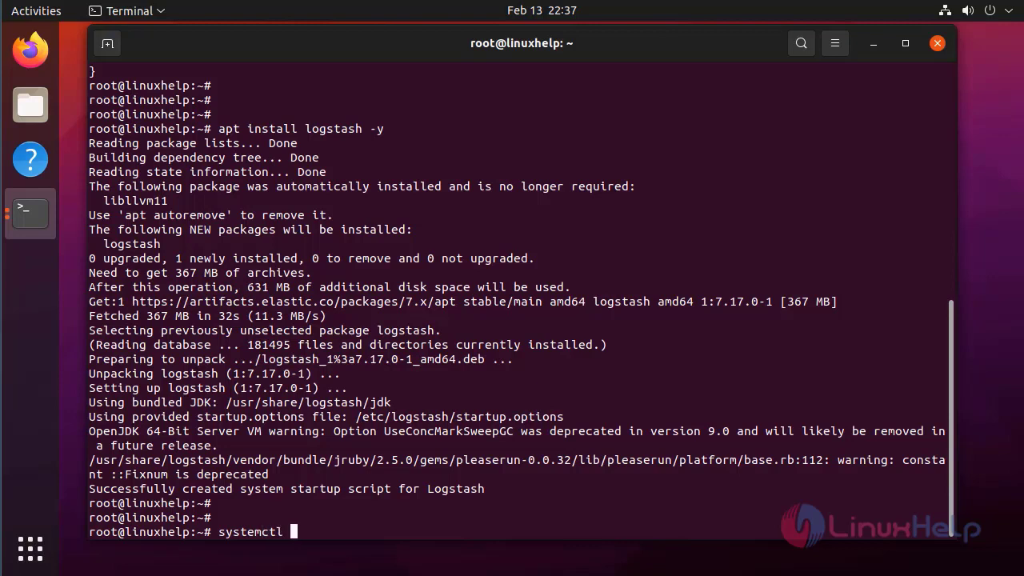
{"action": "type", "text": "start"}
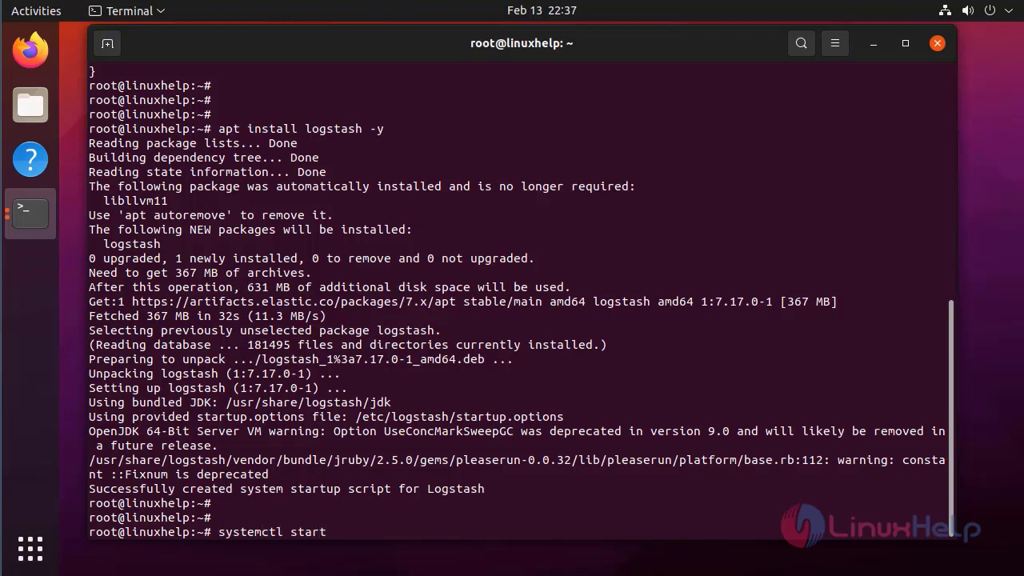
{"action": "type", "text": "lo"}
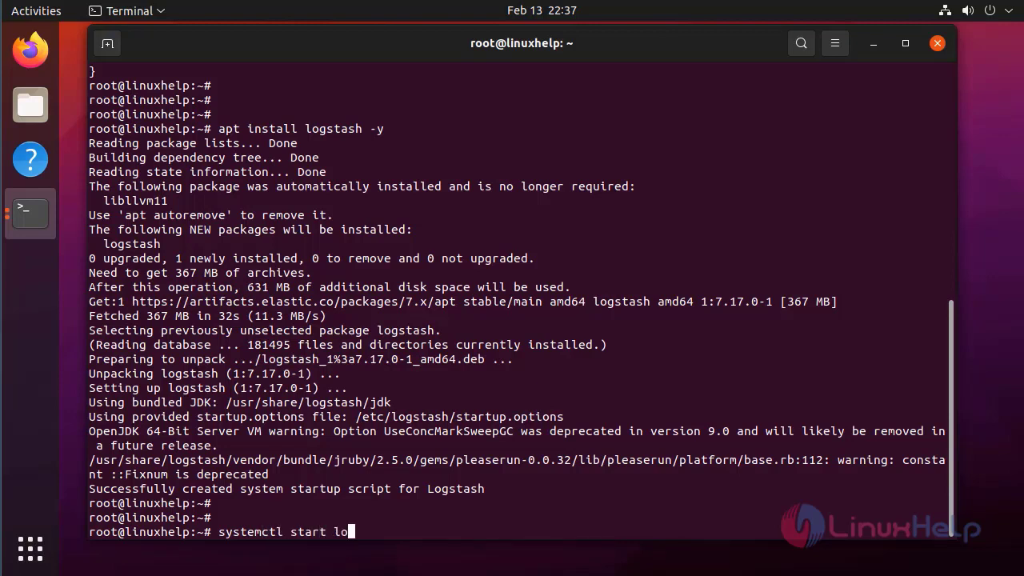
{"action": "type", "text": "gstash"}
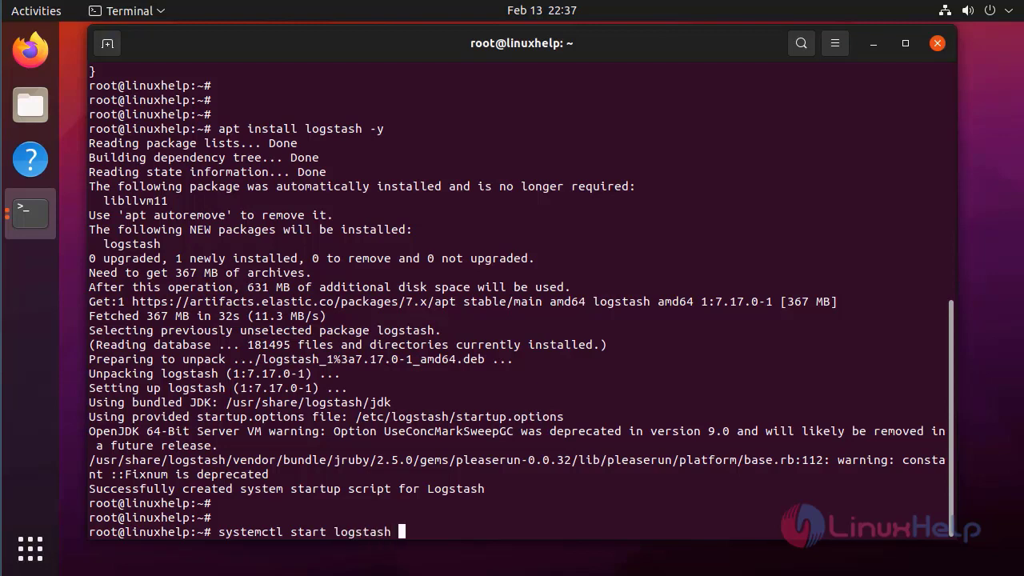
{"action": "key", "text": "Return"}
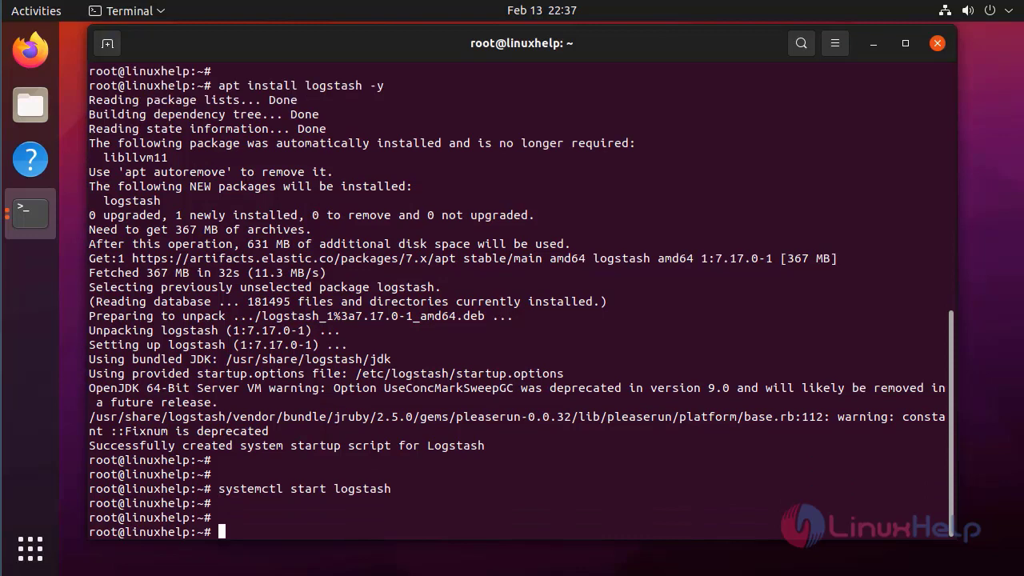
Step: Enable Logstash at boot and check its status shows active (running)
{"action": "type", "text": "systemctl enable lo"}
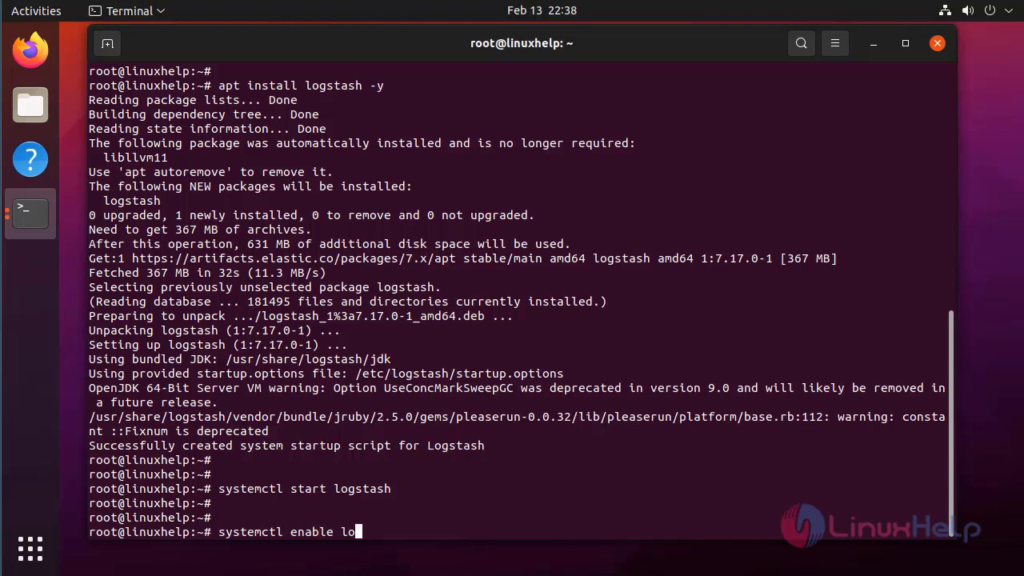
{"action": "type", "text": "gstash"}
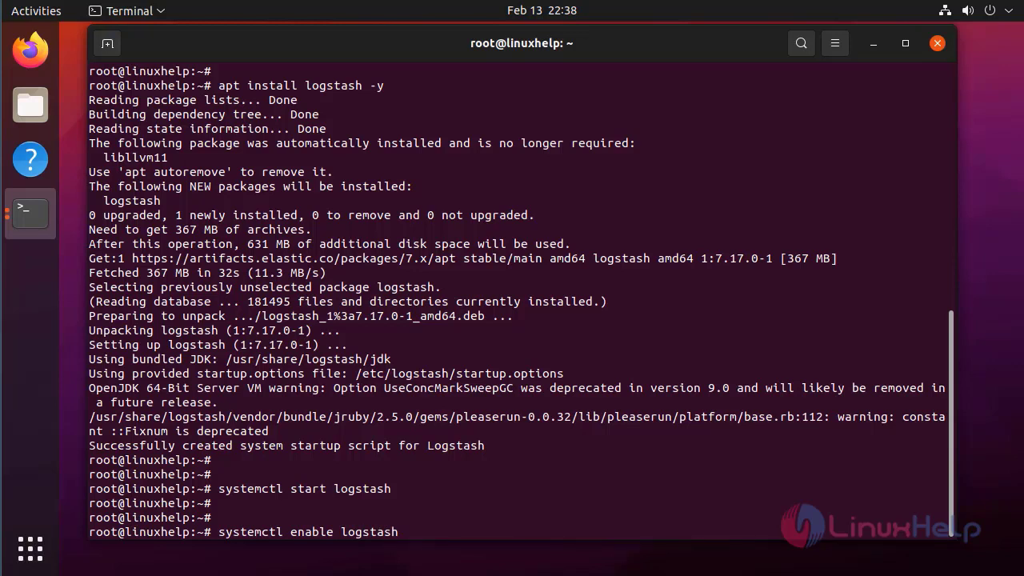
{"action": "key", "text": "Return"}
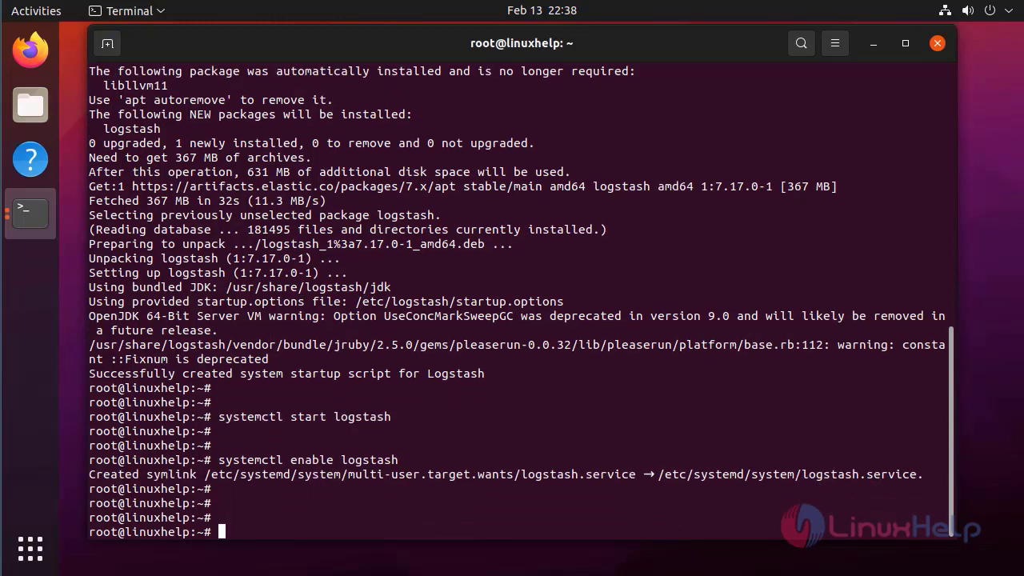
{"action": "type", "text": "sy"}
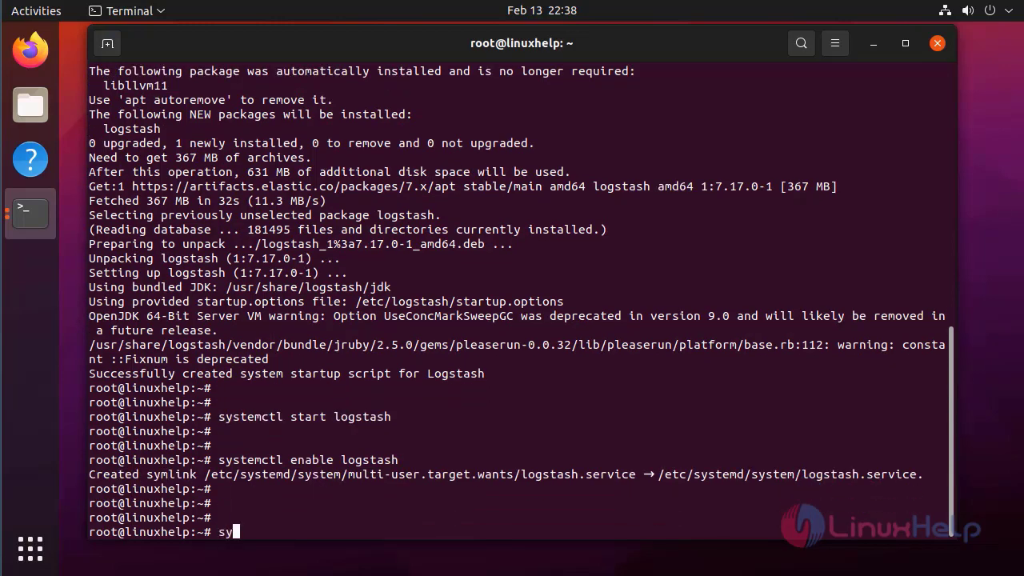
{"action": "type", "text": "stemctl"}
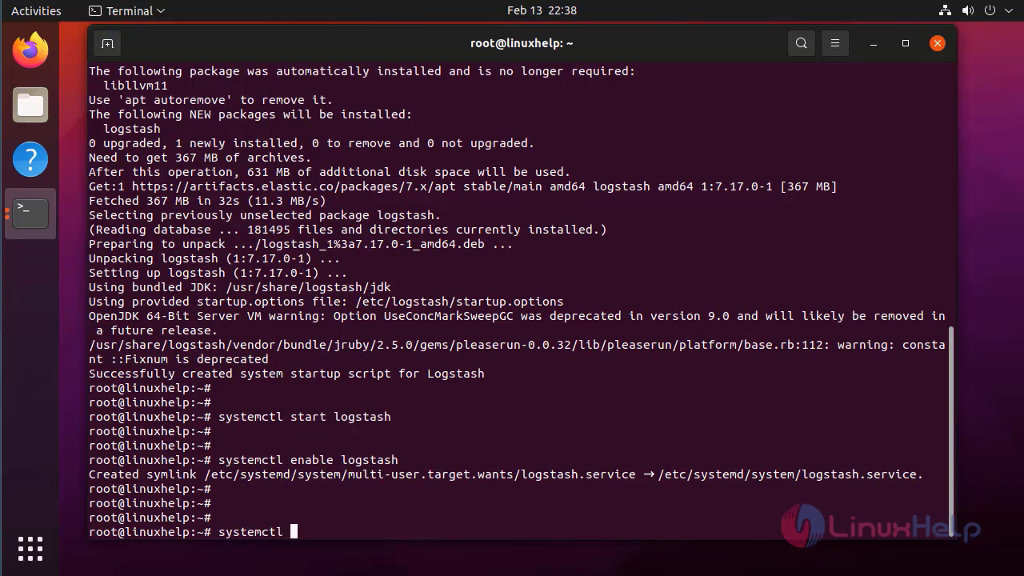
{"action": "type", "text": "status logstash"}
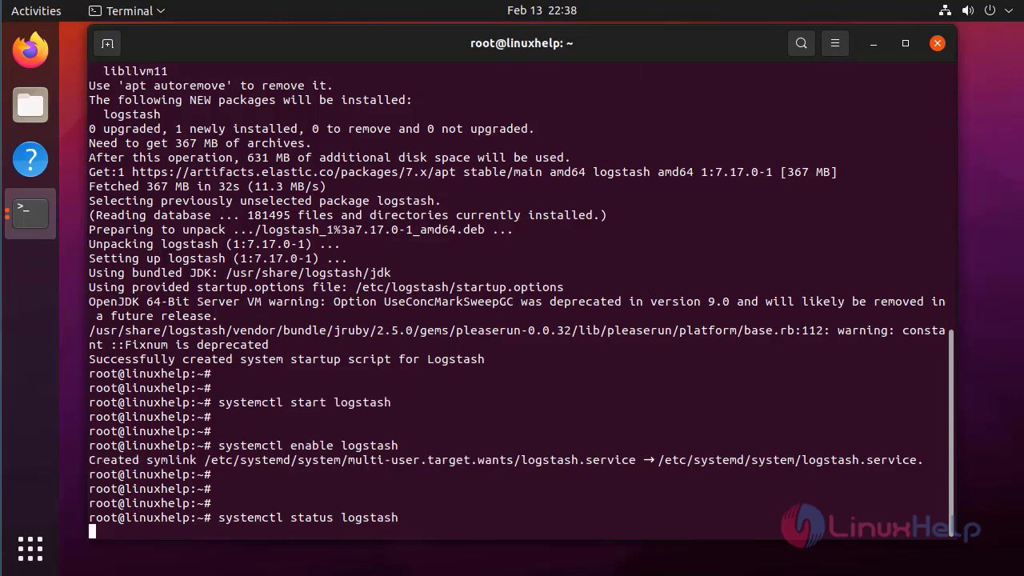
{"action": "key", "text": "Return"}
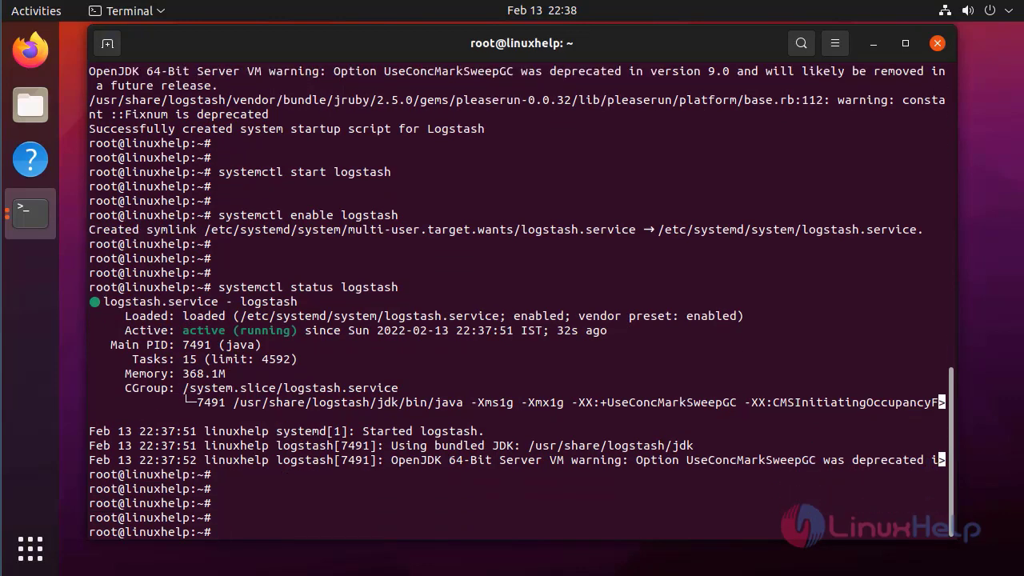
Step: Run 'apt install kibana' to install Kibana 7.17.0, then begin a vim command
{"action": "type", "text": "apt"}
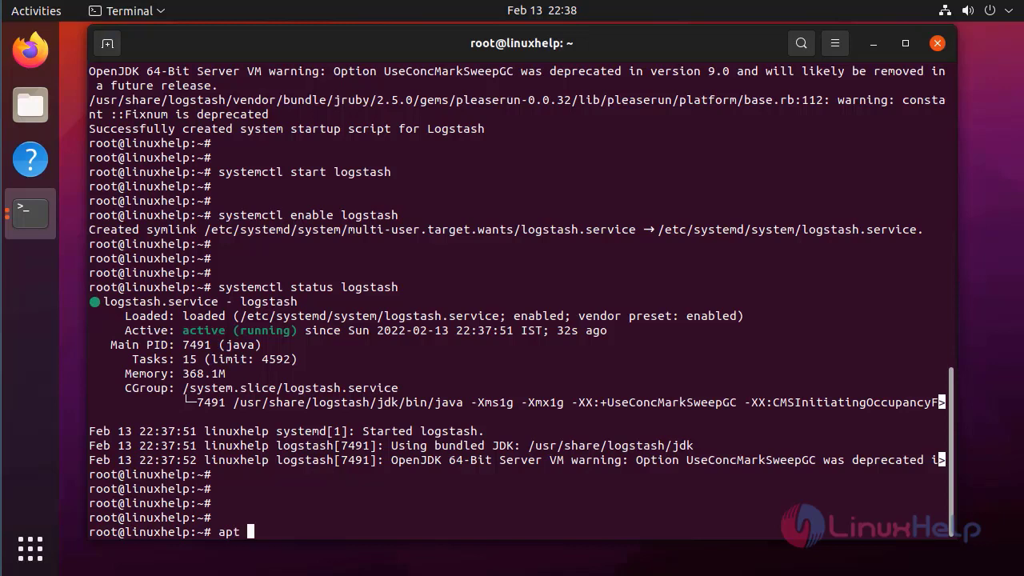
{"action": "type", "text": "install k"}
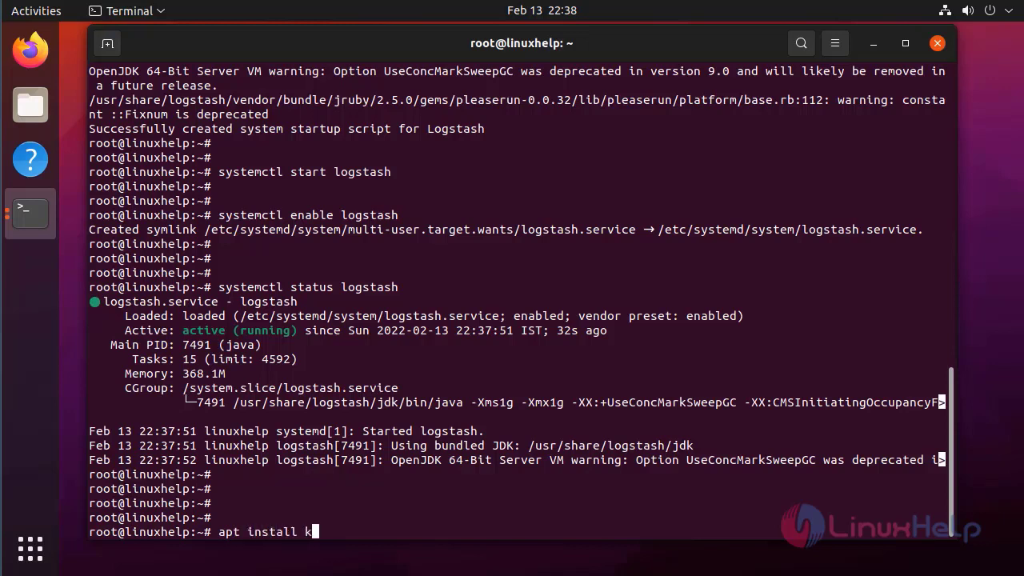
{"action": "type", "text": "ibana -y"}
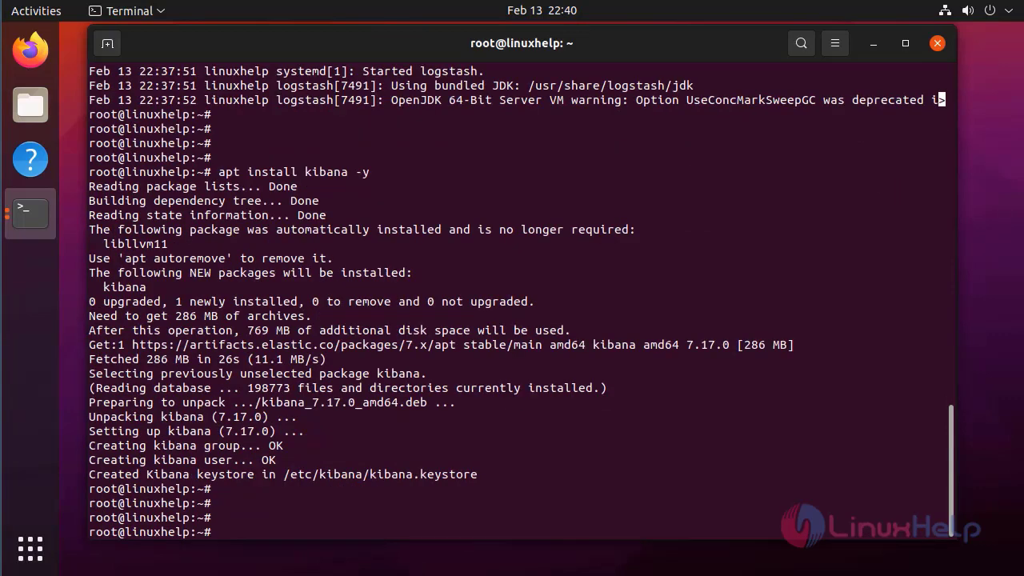
{"action": "type", "text": "vim /etc/"}
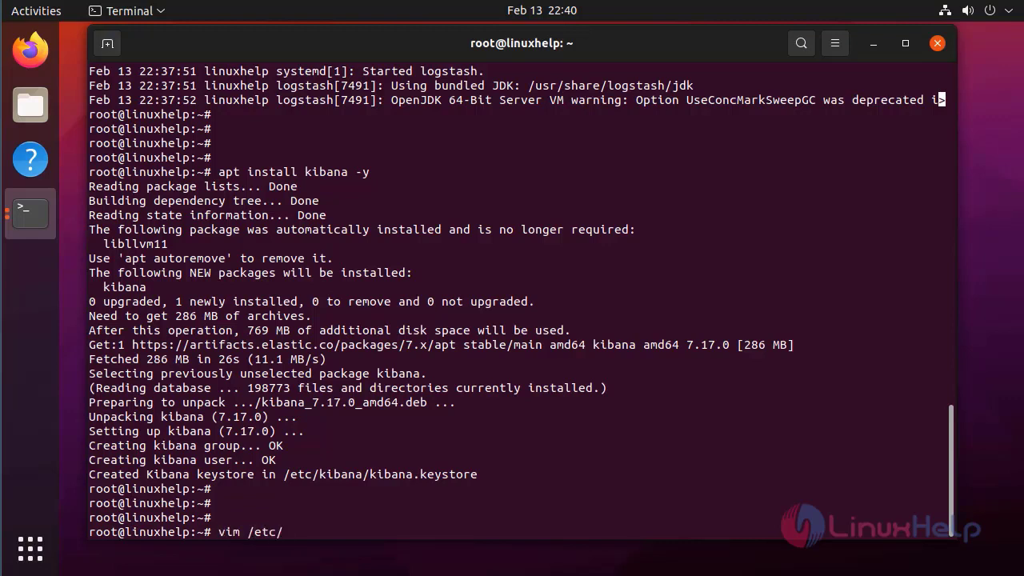
Step: Uncomment server.port 5601, server.host localhost and elasticsearch.hosts localhost:9200 in /etc/kibana/kibana.yml and save with :wq
{"action": "type", "text": "kibana/"}
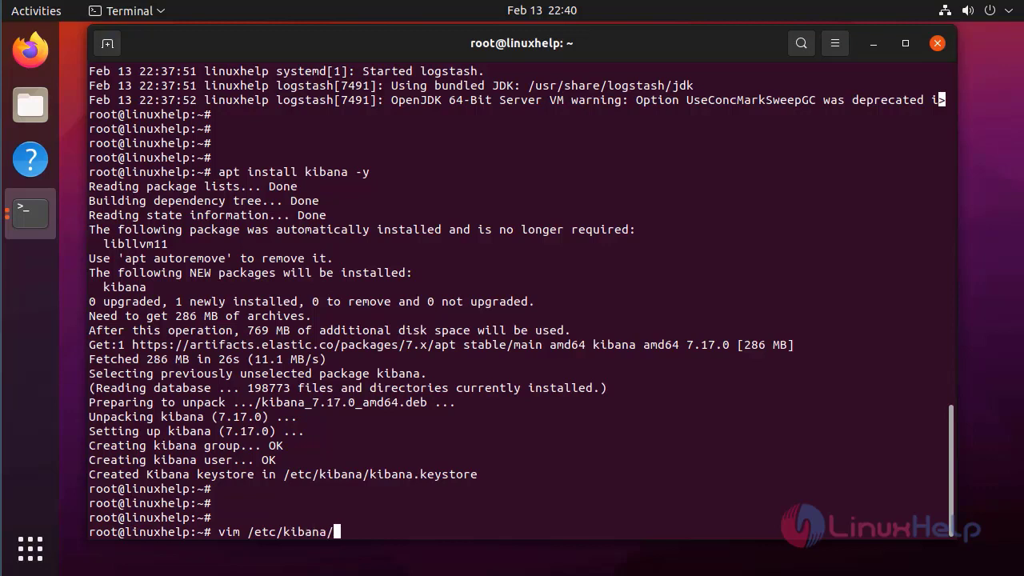
{"action": "type", "text": "kiba"}
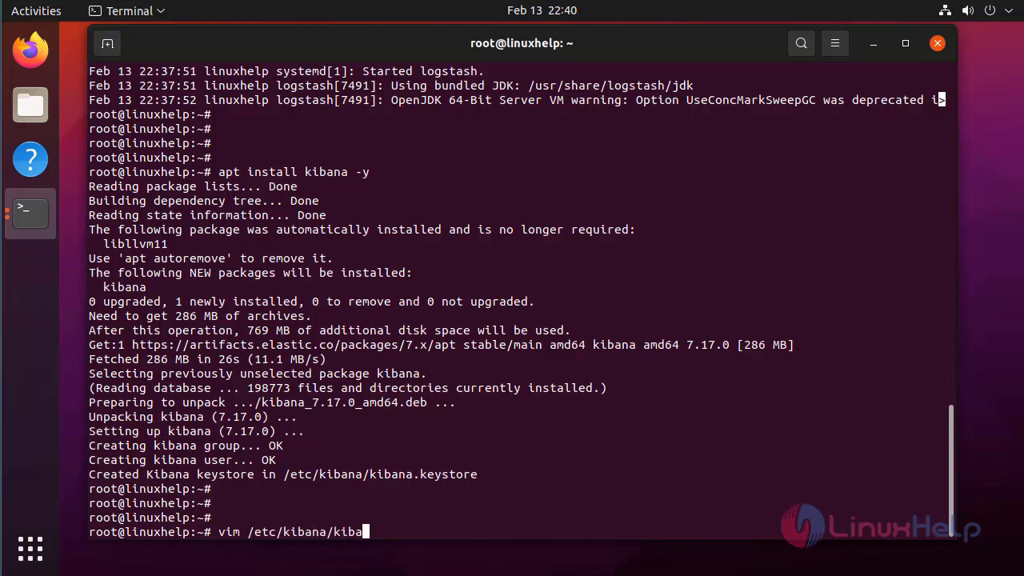
{"action": "type", "text": "na."}
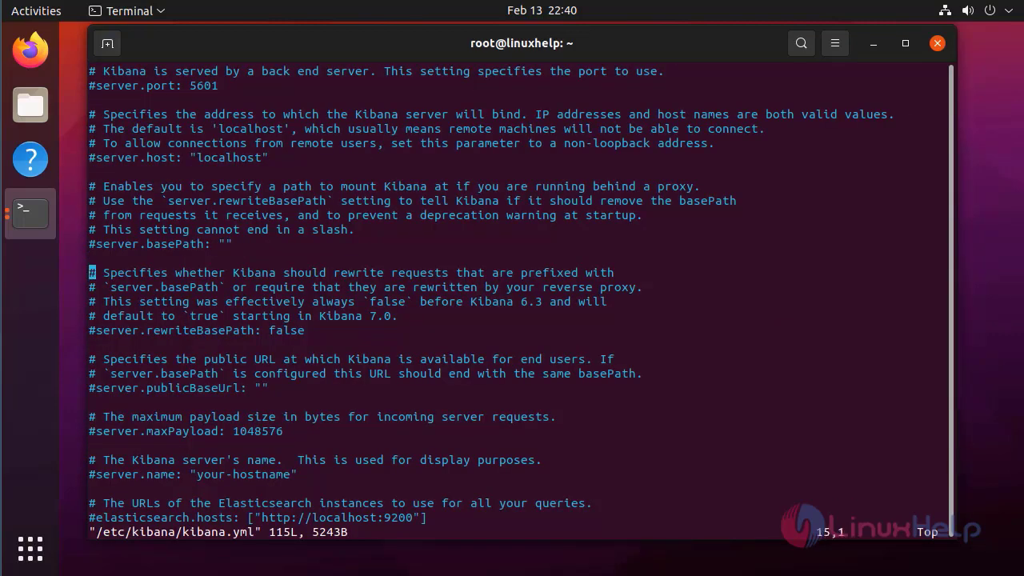
{"action": "key", "text": "Down"}
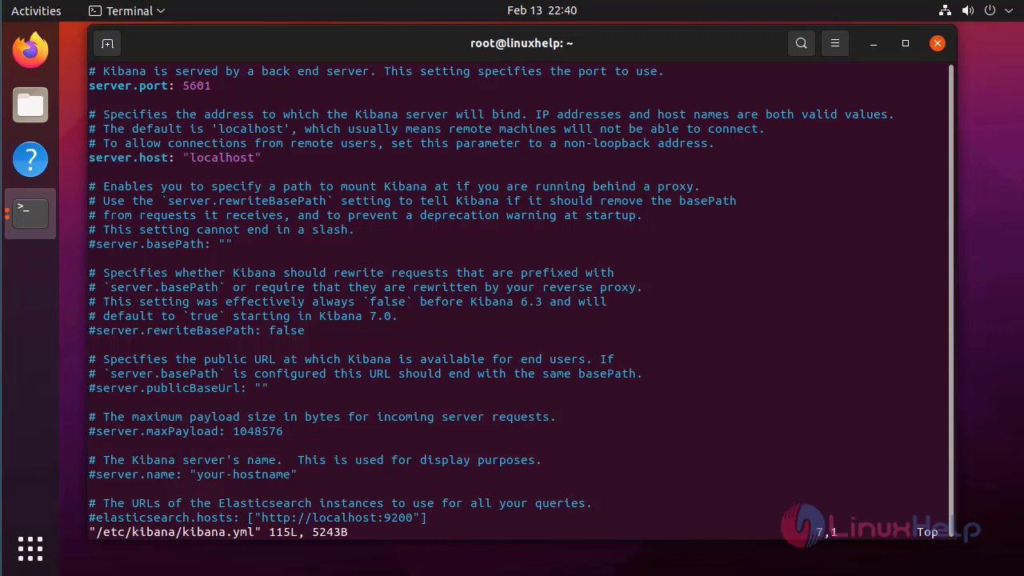
{"action": "scroll", "scroll_direction": "down", "scroll_amount": 3}
{"action": "type", "text": ":"}
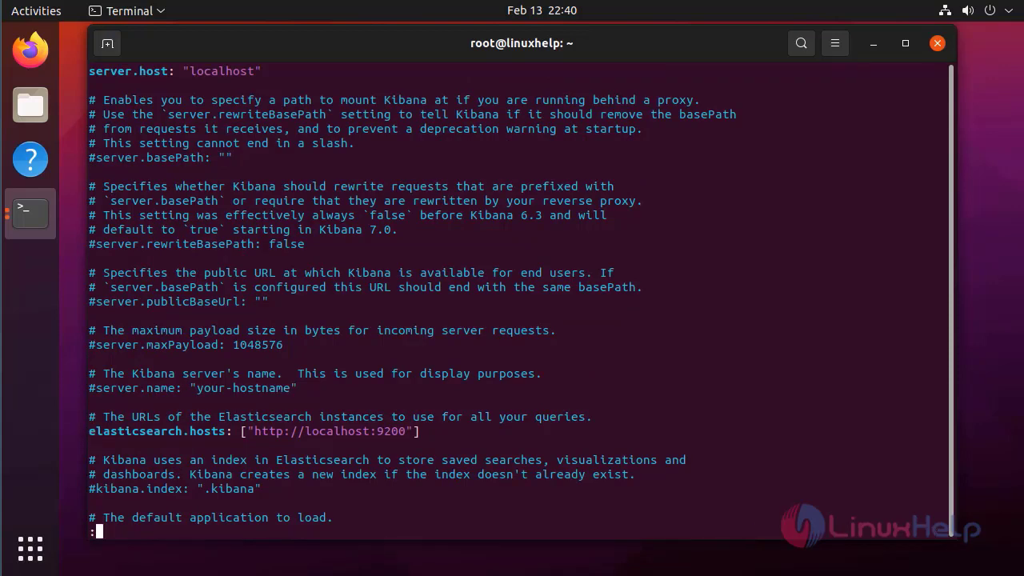
{"action": "type", "text": "wq"}
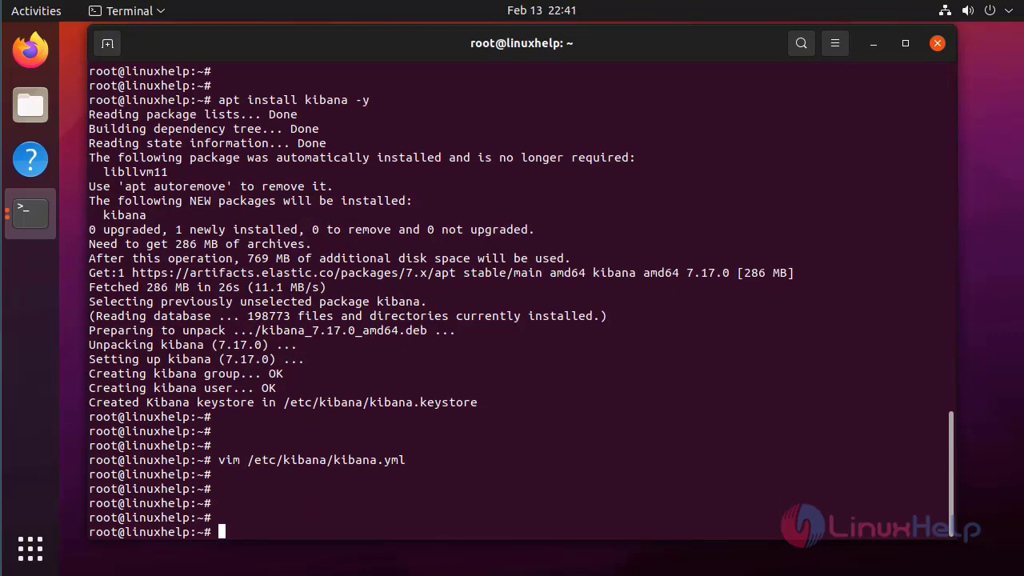
Step: Start the Kibana service and enable it at boot with systemctl
{"action": "type", "text": "systemctl start"}
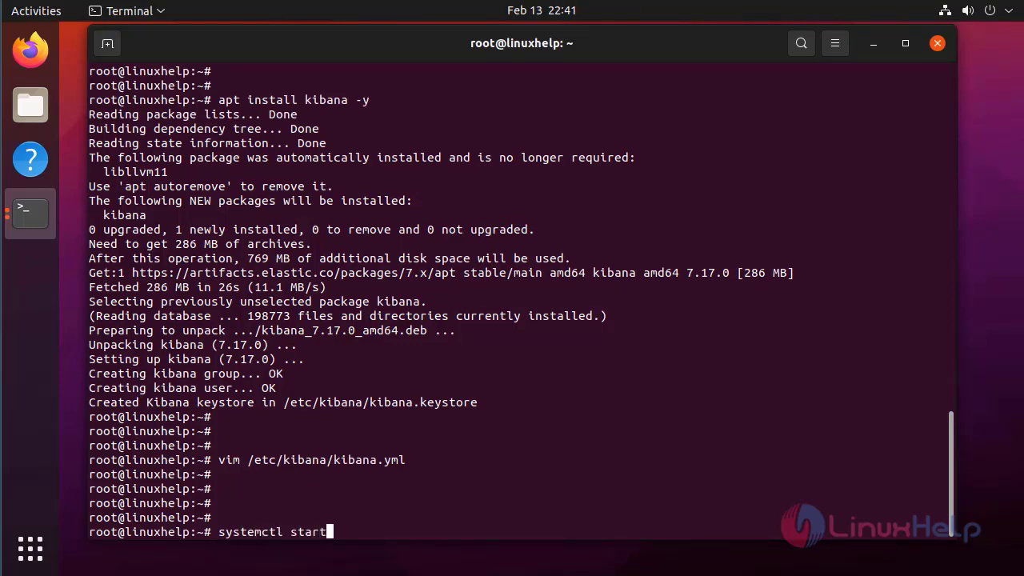
{"action": "type", "text": "kibana"}
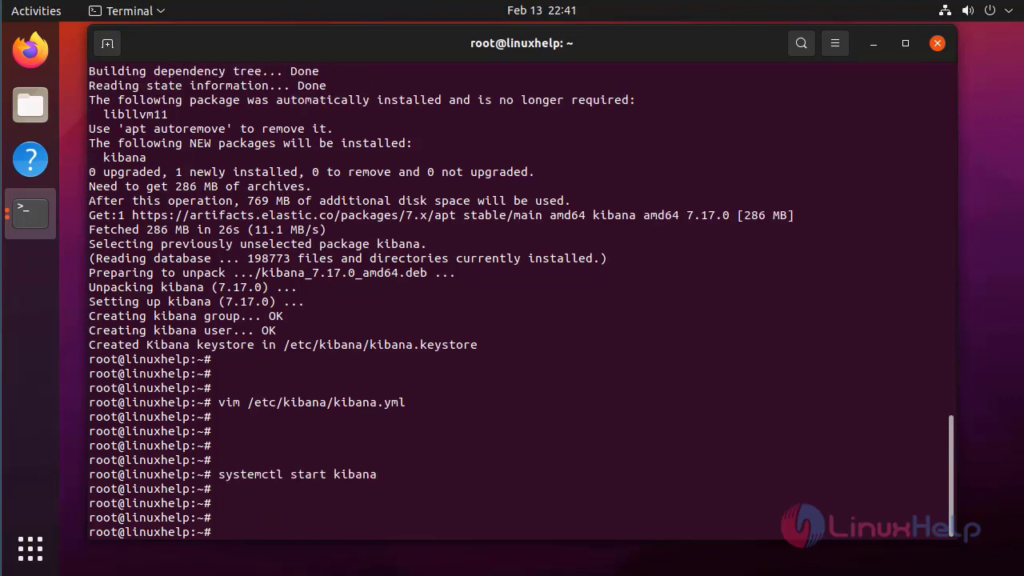
{"action": "type", "text": "systemctl enable k"}
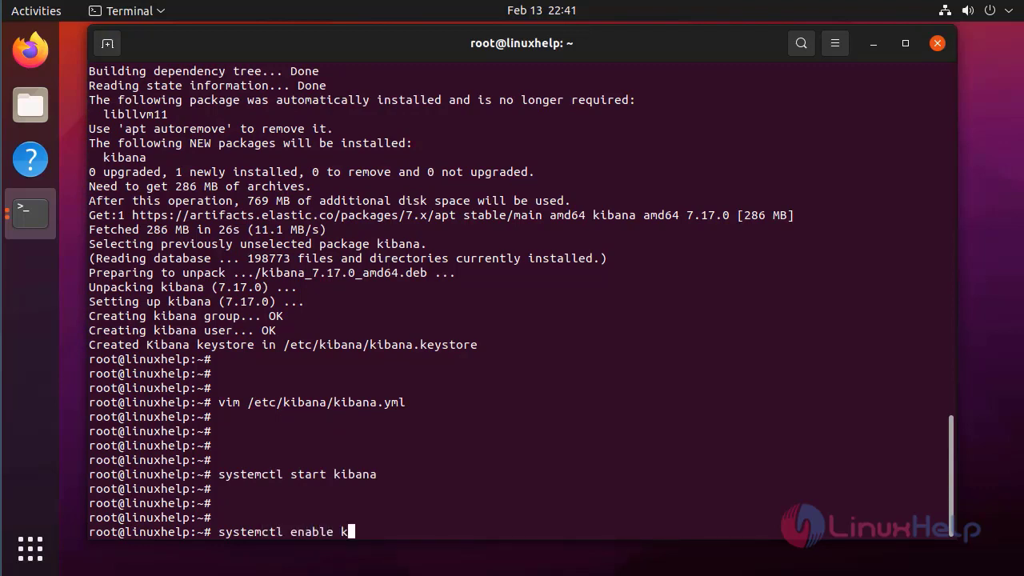
{"action": "type", "text": "ibana"}
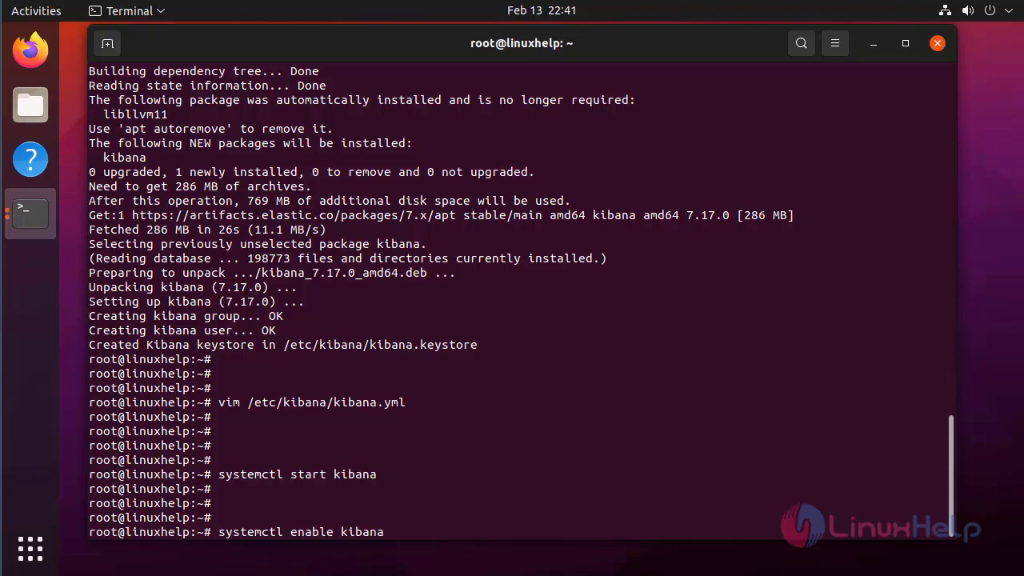
{"action": "key", "text": "Return"}
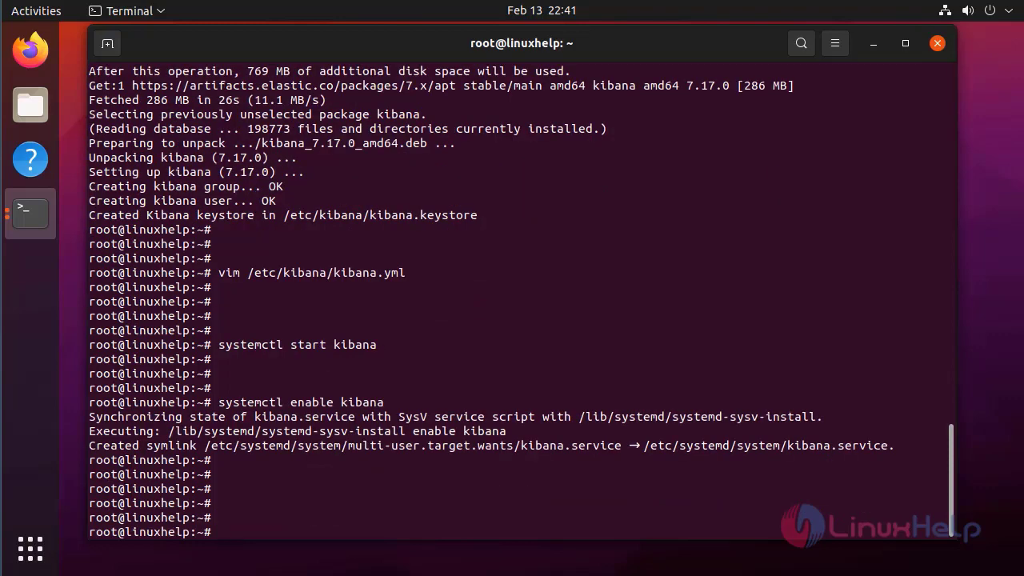
Step: Check systemctl status kibana shows the service active (running)
{"action": "type", "text": "systemctl status"}
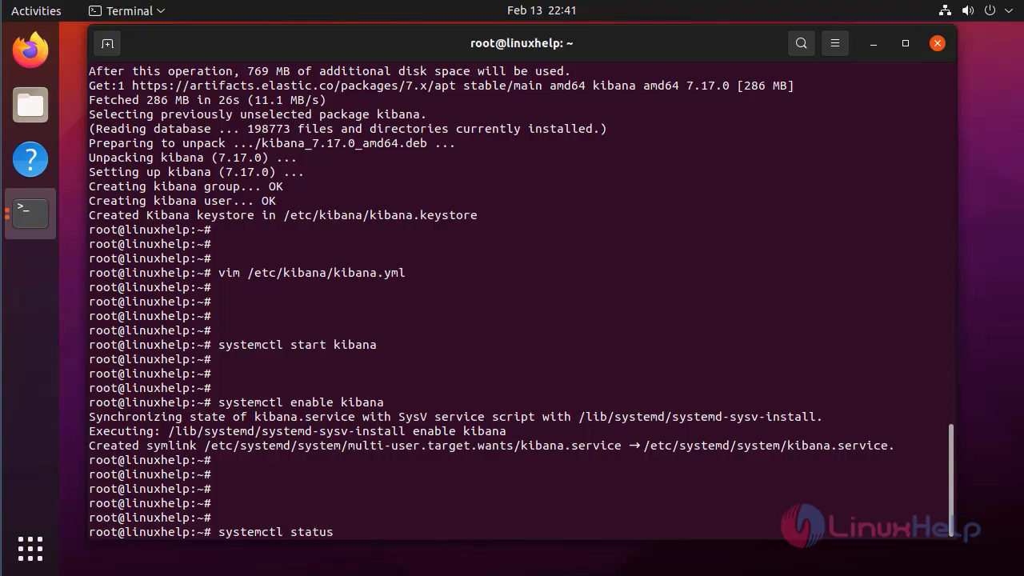
{"action": "type", "text": "kibana"}
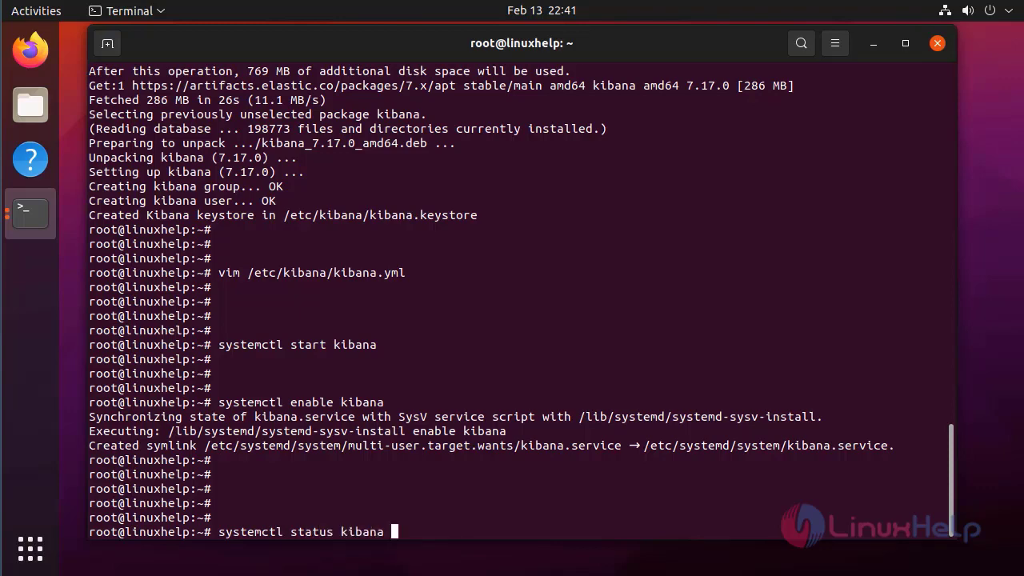
{"action": "key", "text": "Return"}
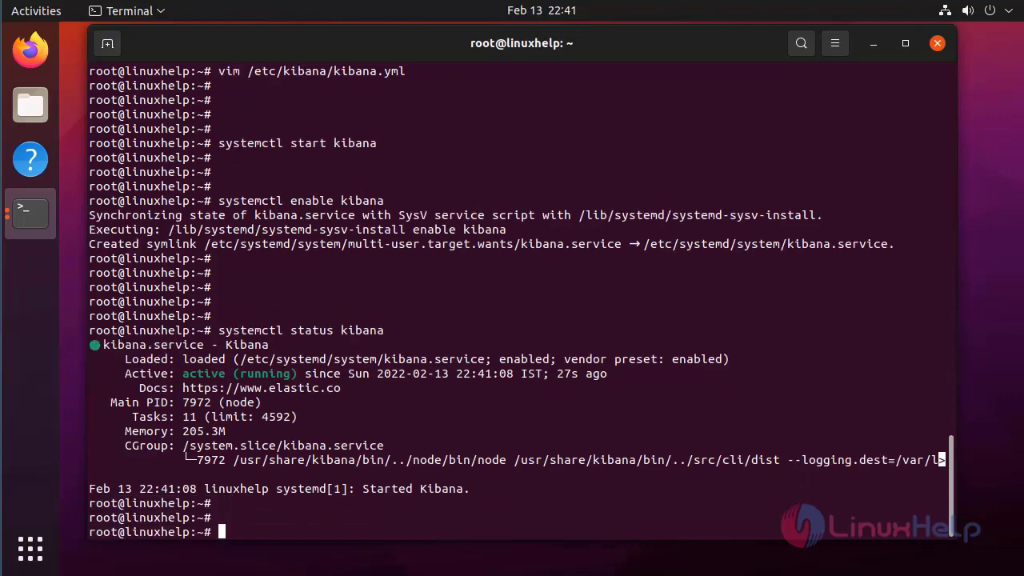
{"action": "scroll", "scroll_direction": "down", "scroll_amount": 3}
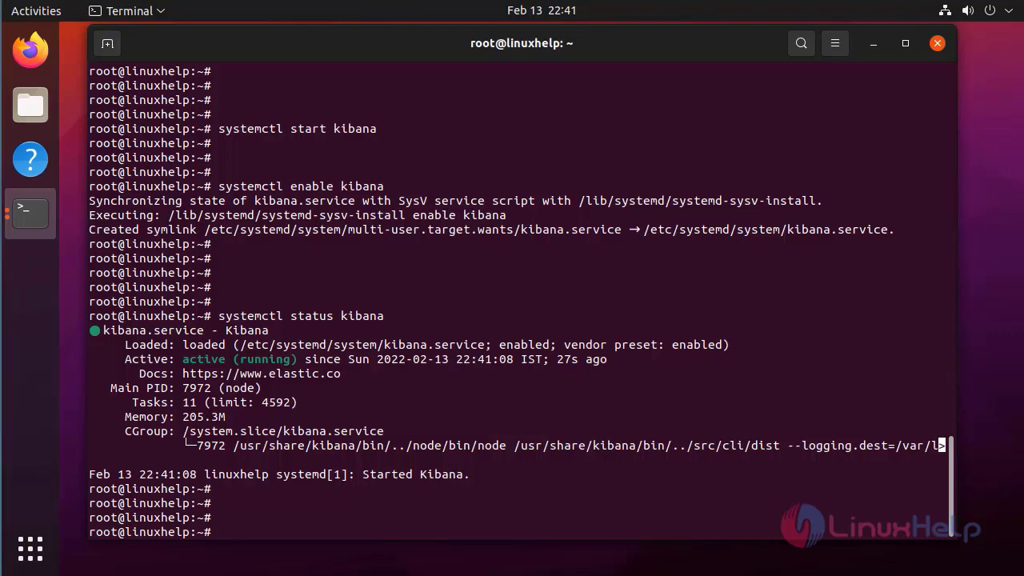
Step: Launch Firefox and load localhost:5601 to reach the Kibana Welcome home page
{"action": "left_click", "coordinate": [29, 50]}
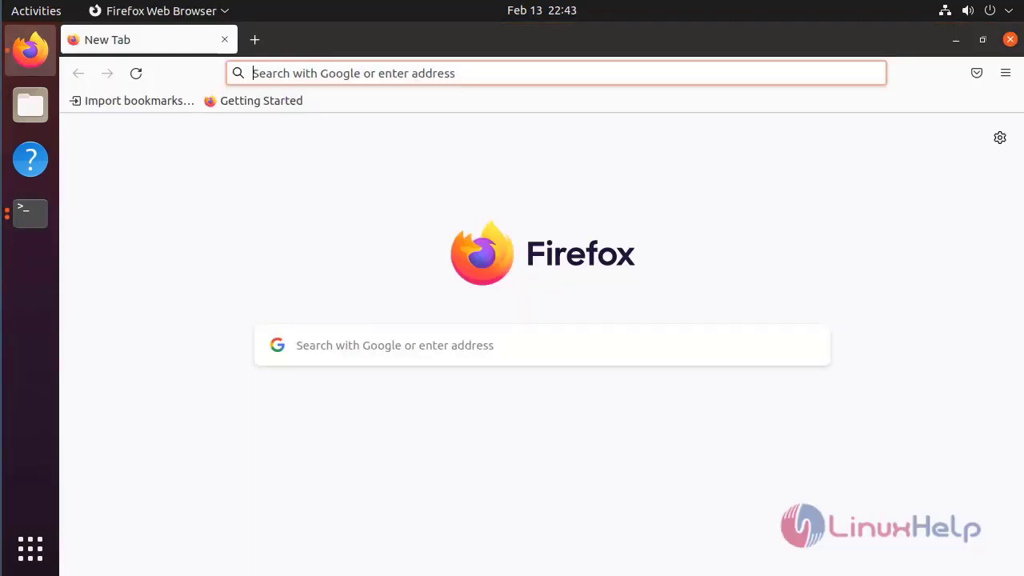
{"action": "type", "text": "localhost:5601/app/home#/"}
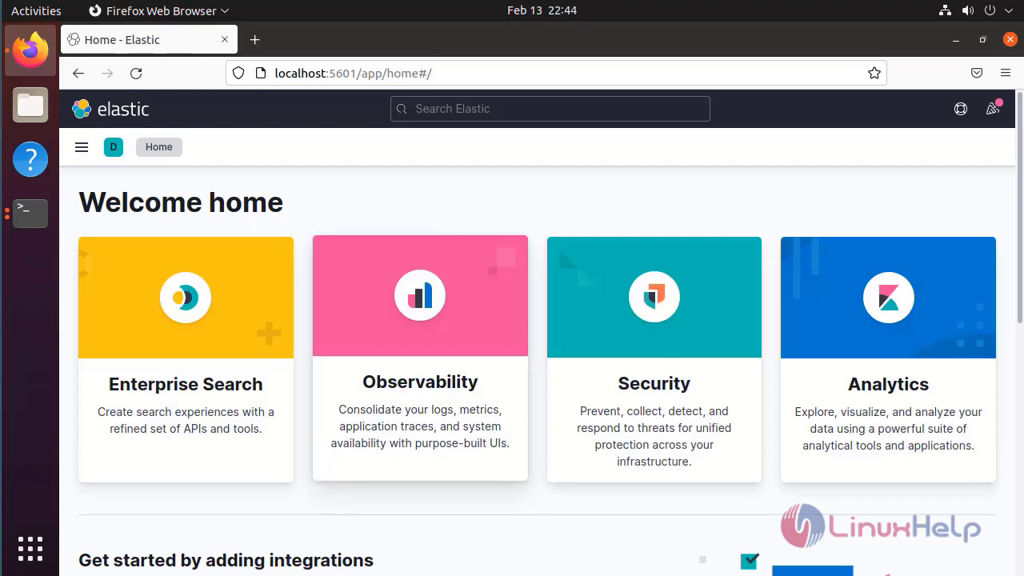
{"action": "scroll", "scroll_direction": "down", "scroll_amount": 3}
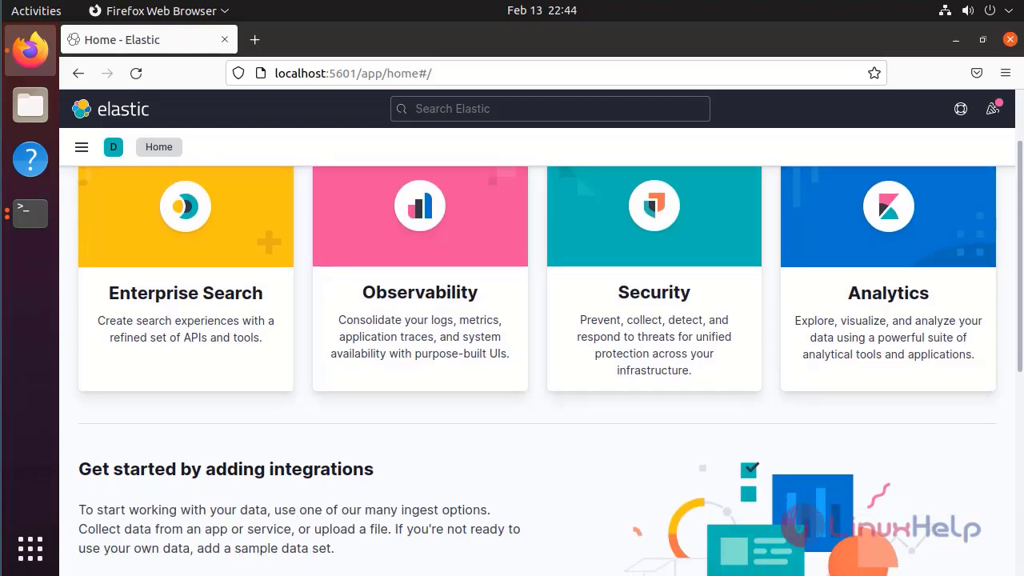
{"action": "scroll", "scroll_direction": "down", "scroll_amount": 3}
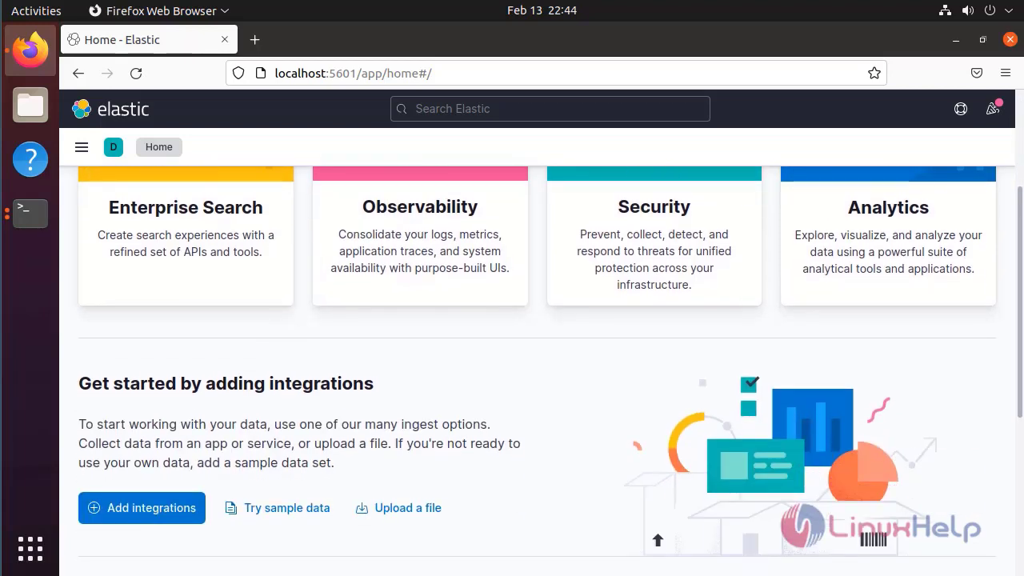